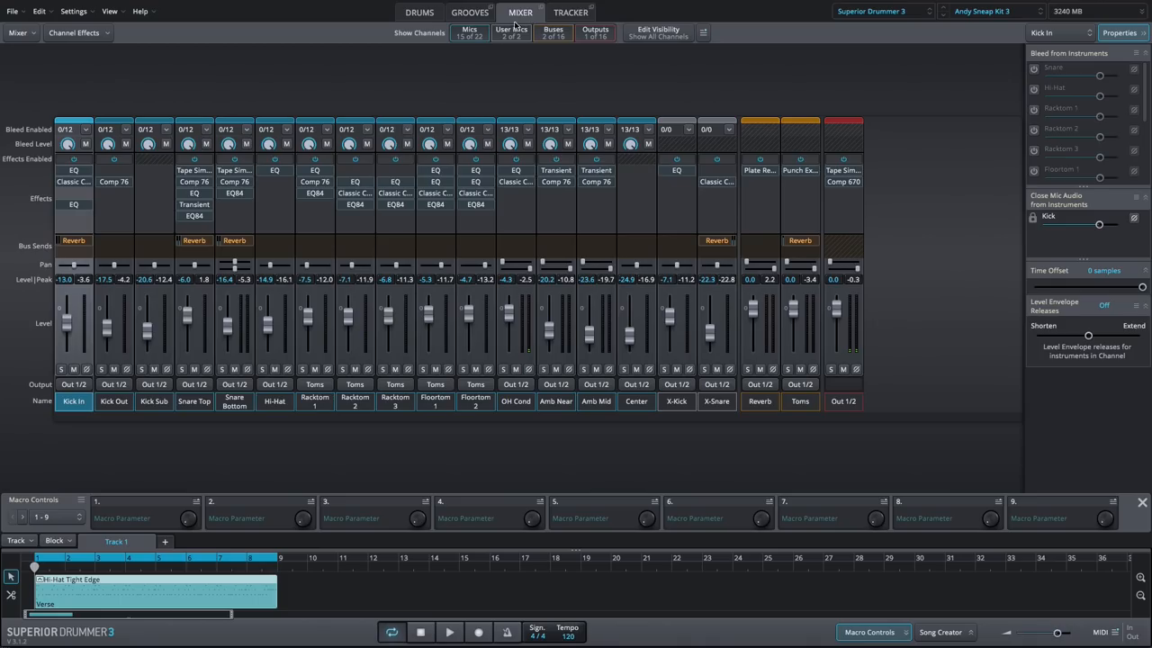
# Step: Show the effect category list for an empty insert slot on the Hi-Hat channel
pyautogui.click(291, 170)
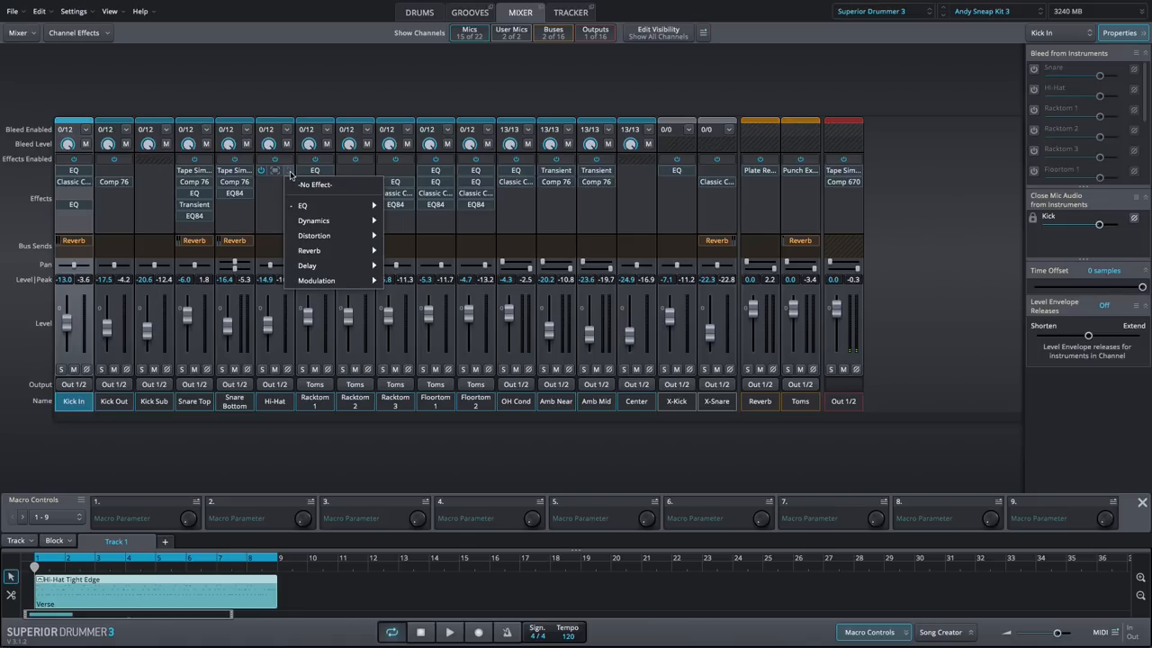
pyautogui.moveTo(313, 221)
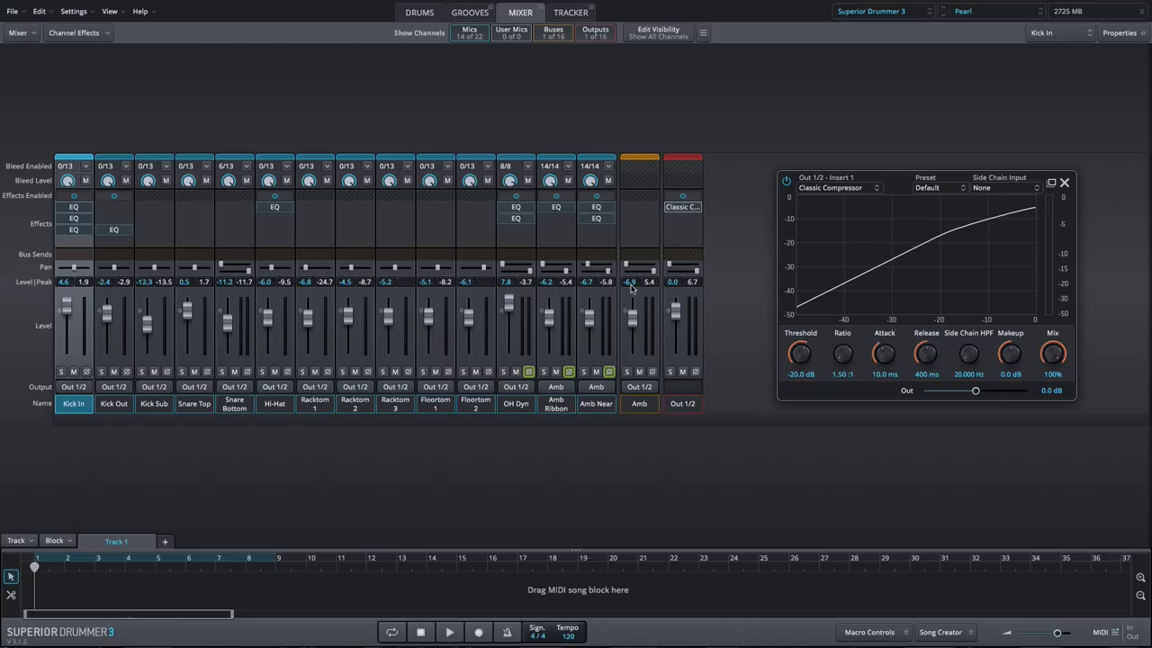
# Step: Set the Out 1/2 Classic Compressor to -32.8 dB threshold, 2.74:1 ratio, 56.5% mix
pyautogui.moveTo(800, 353); pyautogui.dragTo(799, 378)
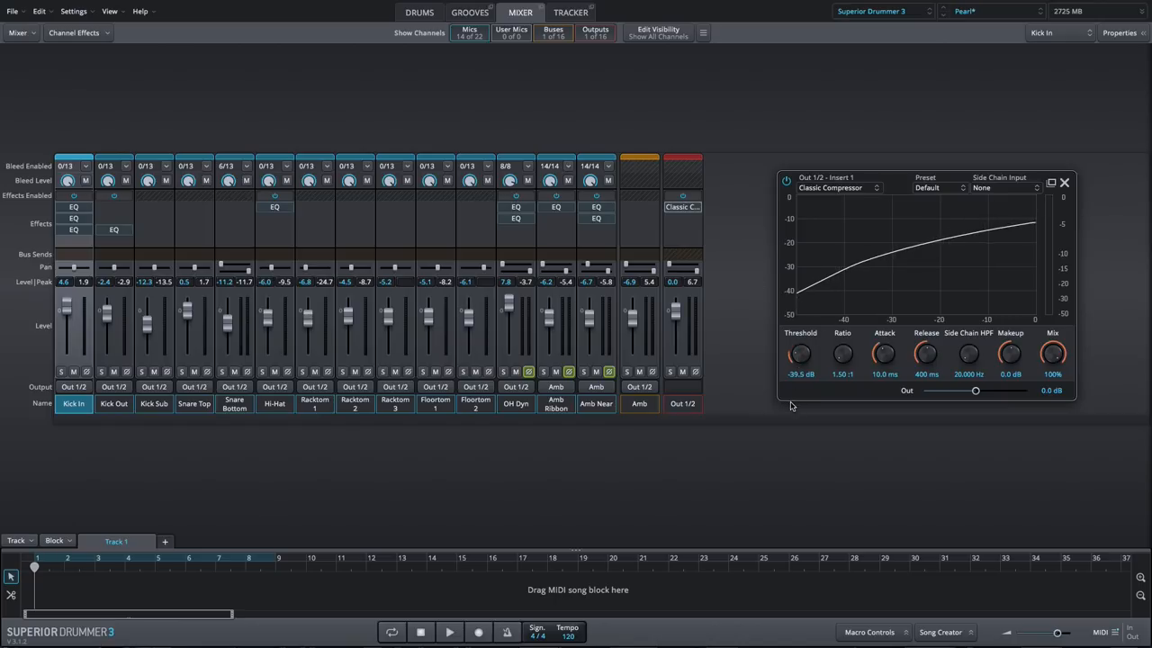
pyautogui.moveTo(800, 354); pyautogui.dragTo(800, 364)
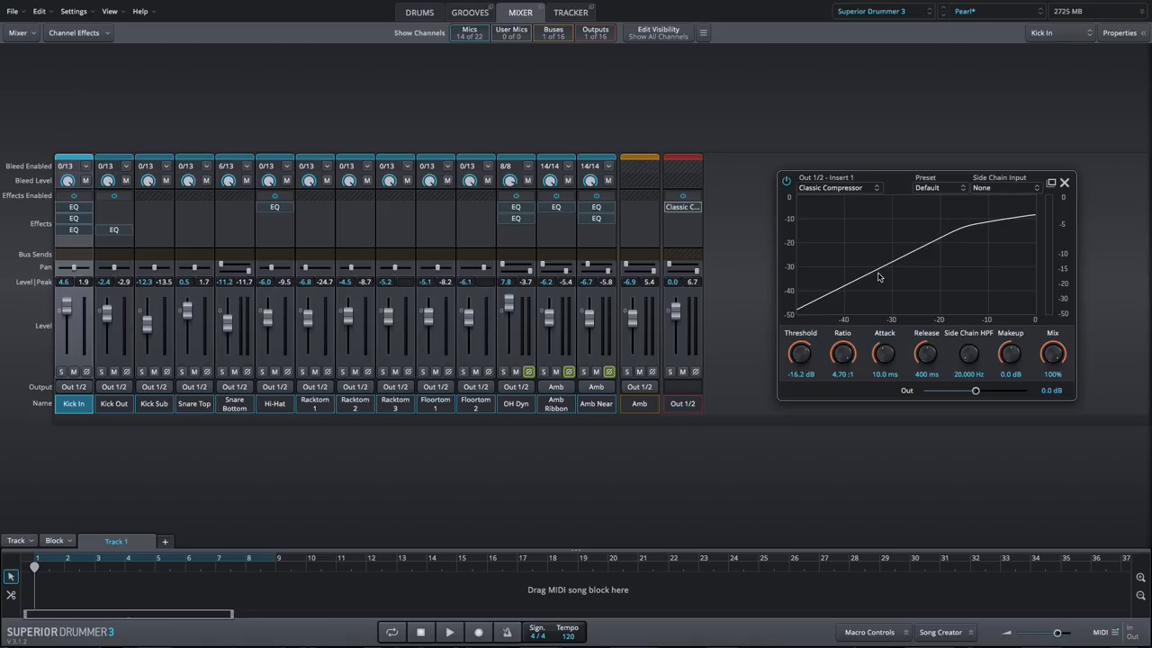
pyautogui.moveTo(884, 393)
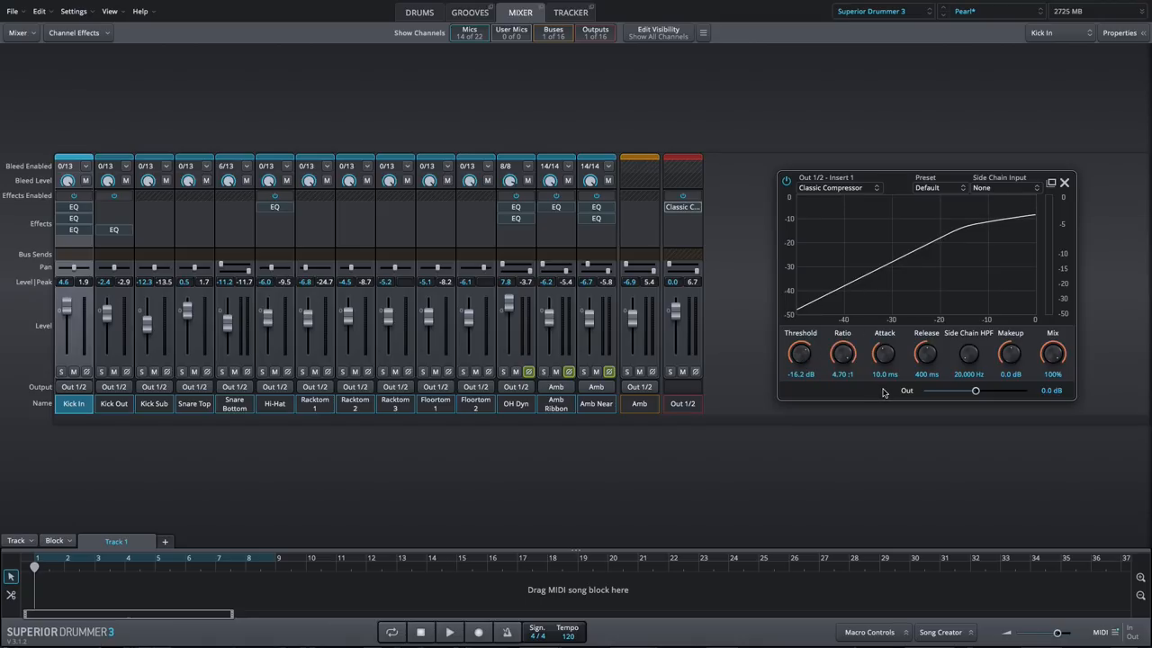
pyautogui.moveTo(995, 363)
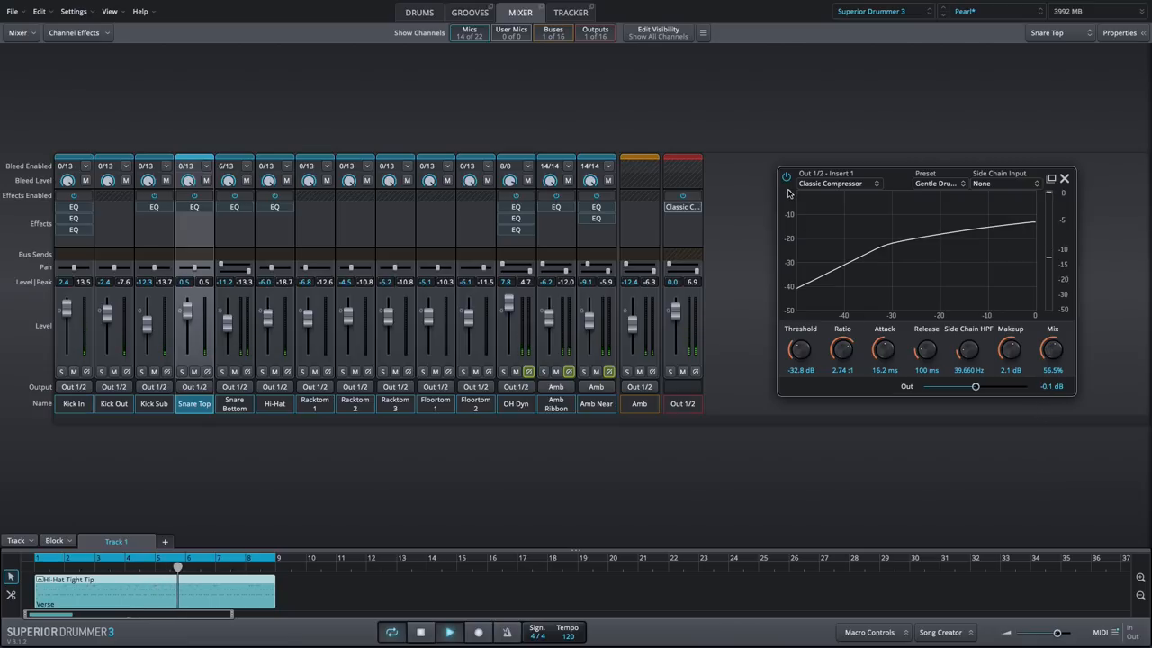
# Step: Adjust the side-chain high-pass frequency, then load the compressor's Default preset
pyautogui.click(785, 177)
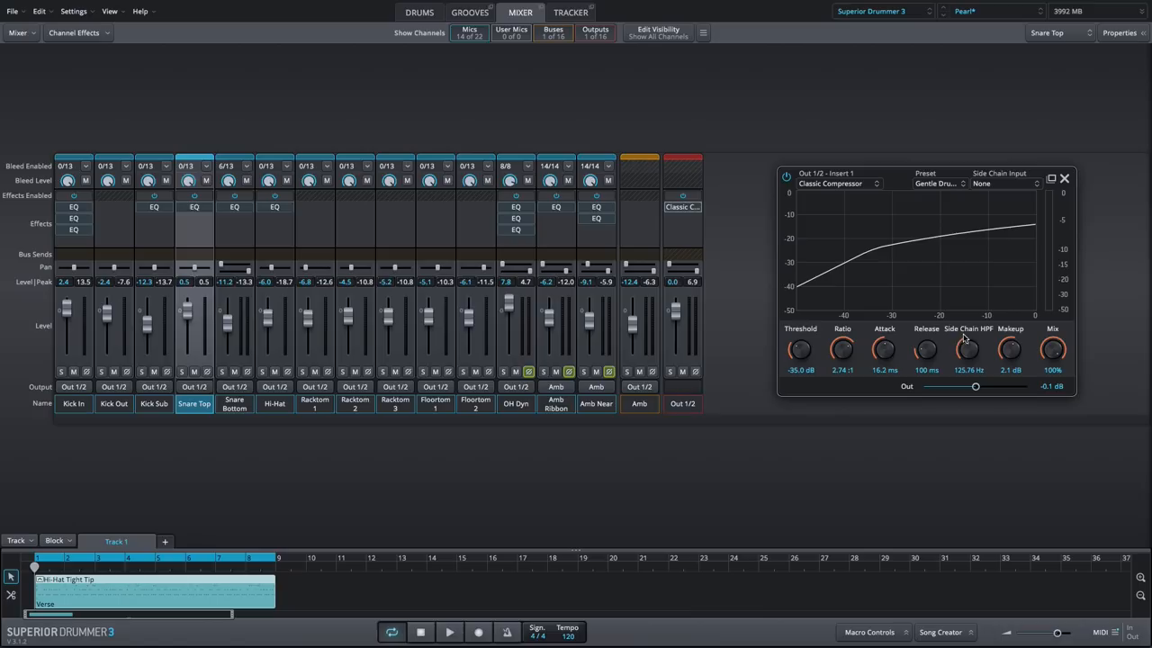
pyautogui.moveTo(969, 350); pyautogui.dragTo(969, 378)
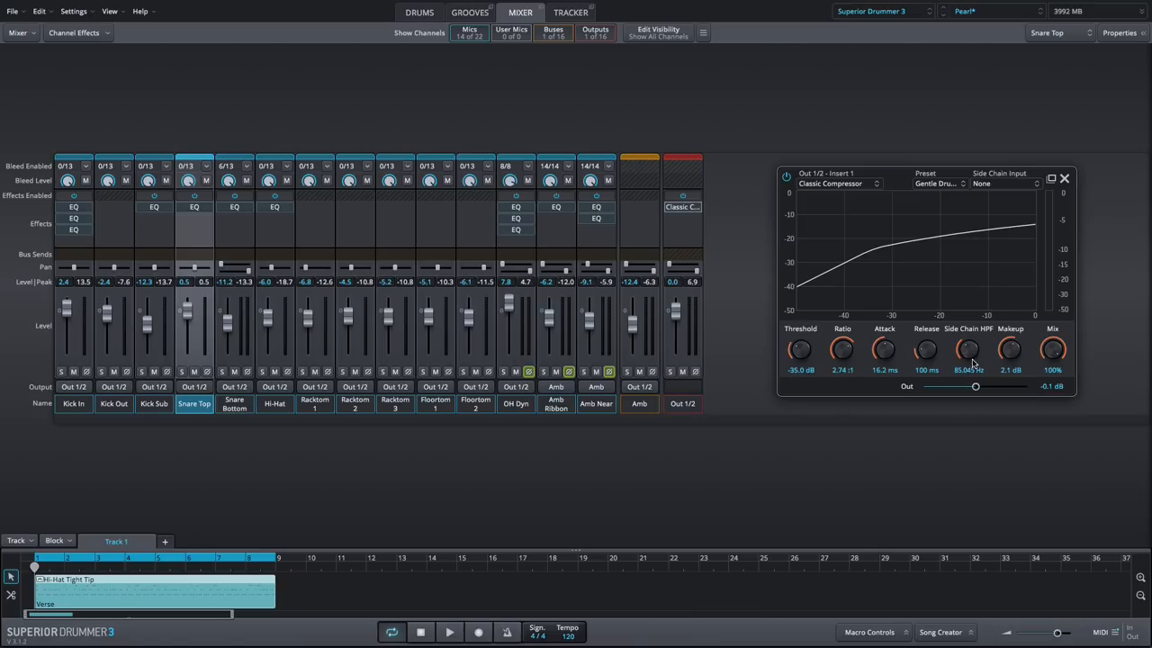
pyautogui.moveTo(830, 468)
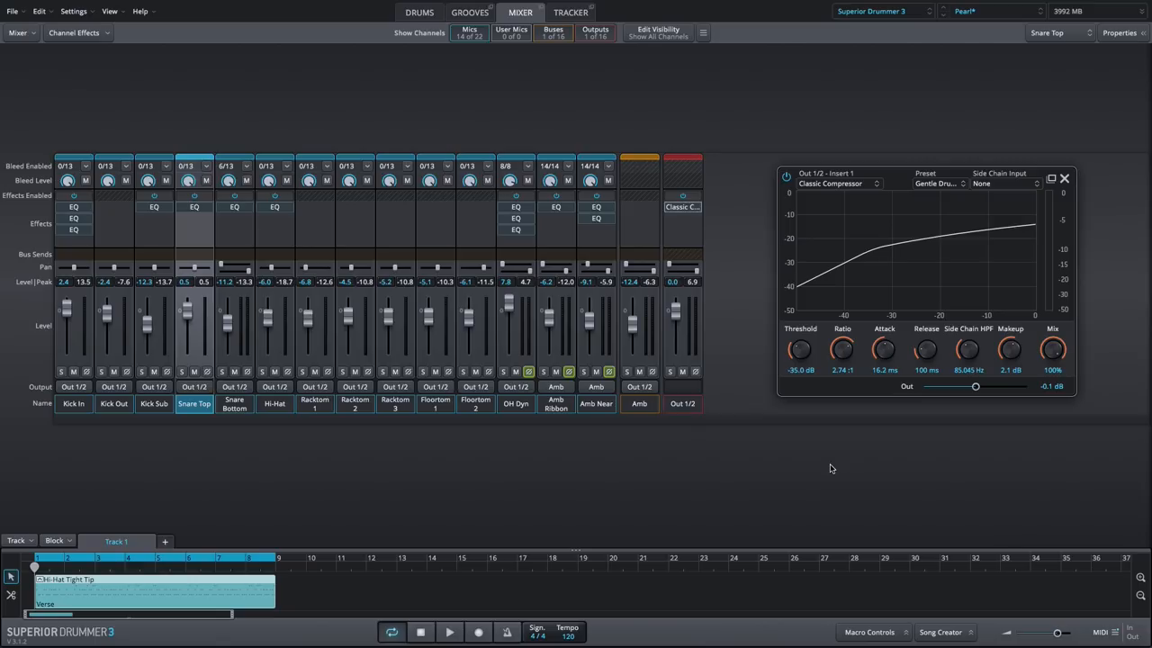
pyautogui.moveTo(968, 349); pyautogui.dragTo(968, 369)
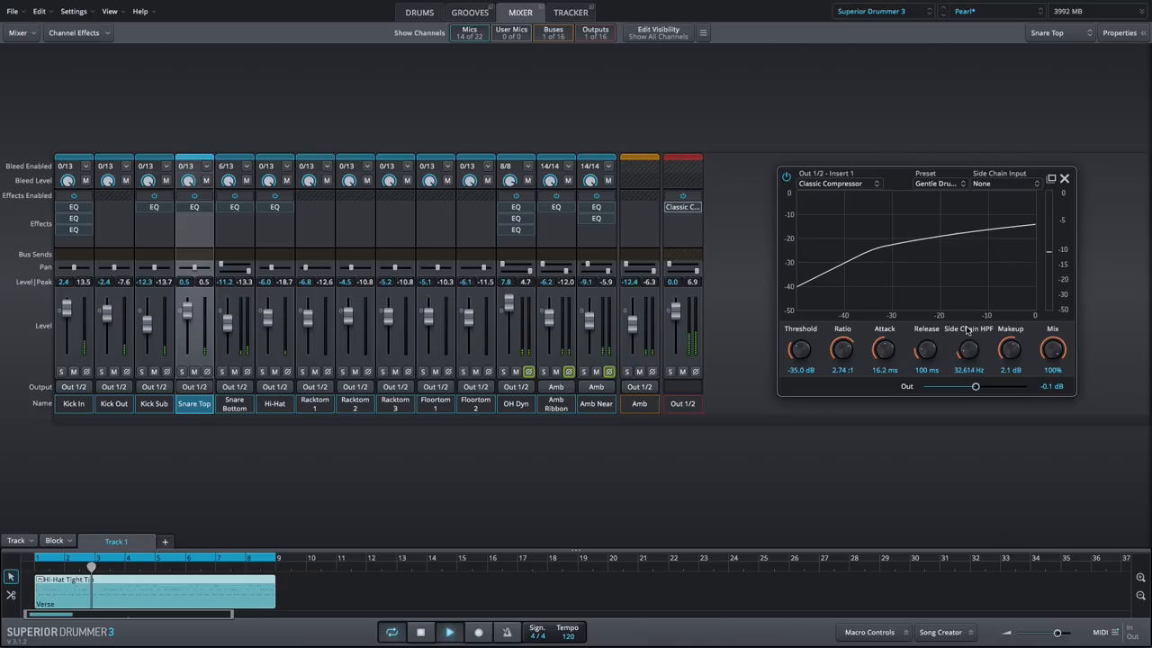
pyautogui.moveTo(968, 349); pyautogui.dragTo(967, 324)
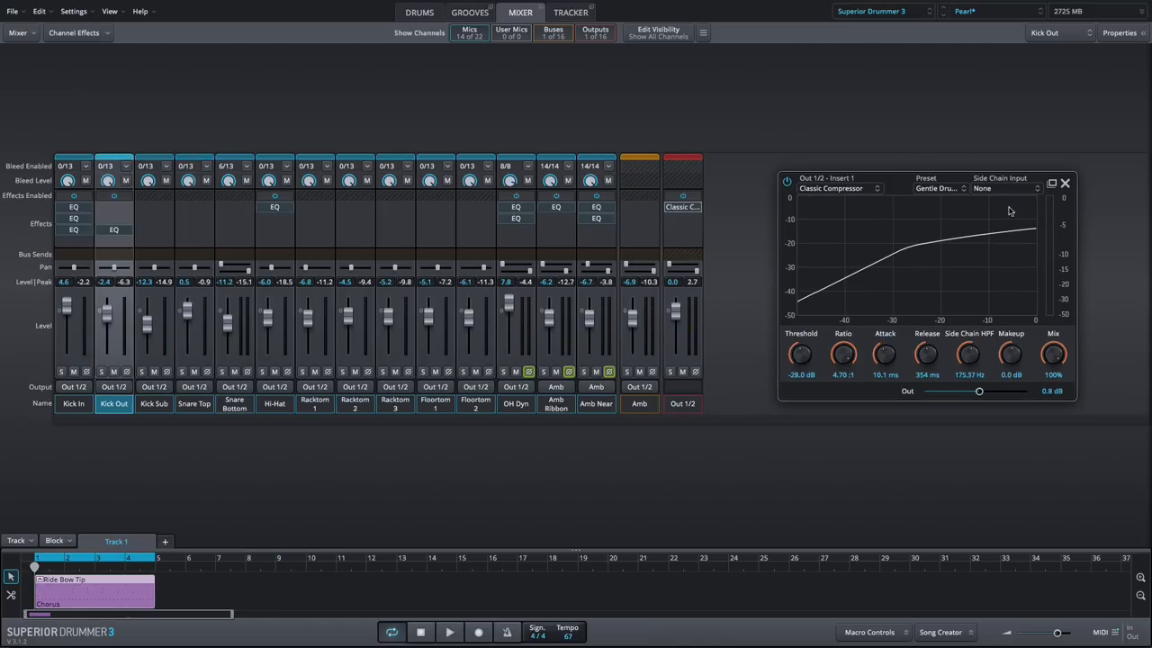
pyautogui.click(938, 188)
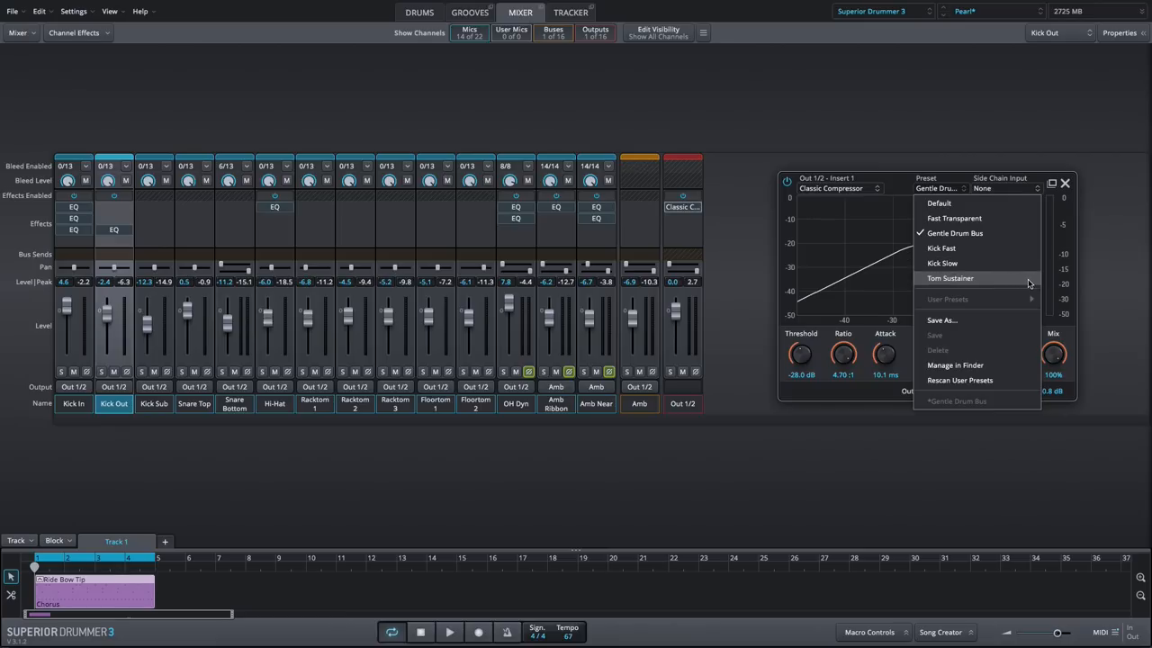
pyautogui.click(938, 202)
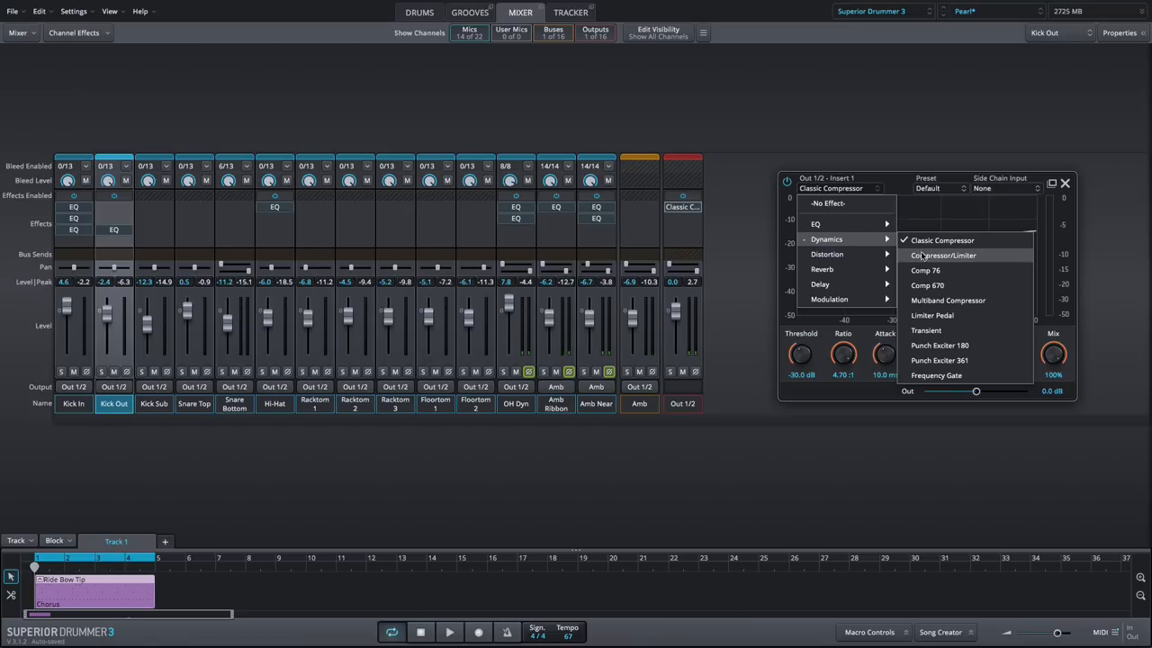
# Step: Swap in Compressor/Limiter and load the Brick Wall preset on Amb Near insert 3
pyautogui.click(943, 255)
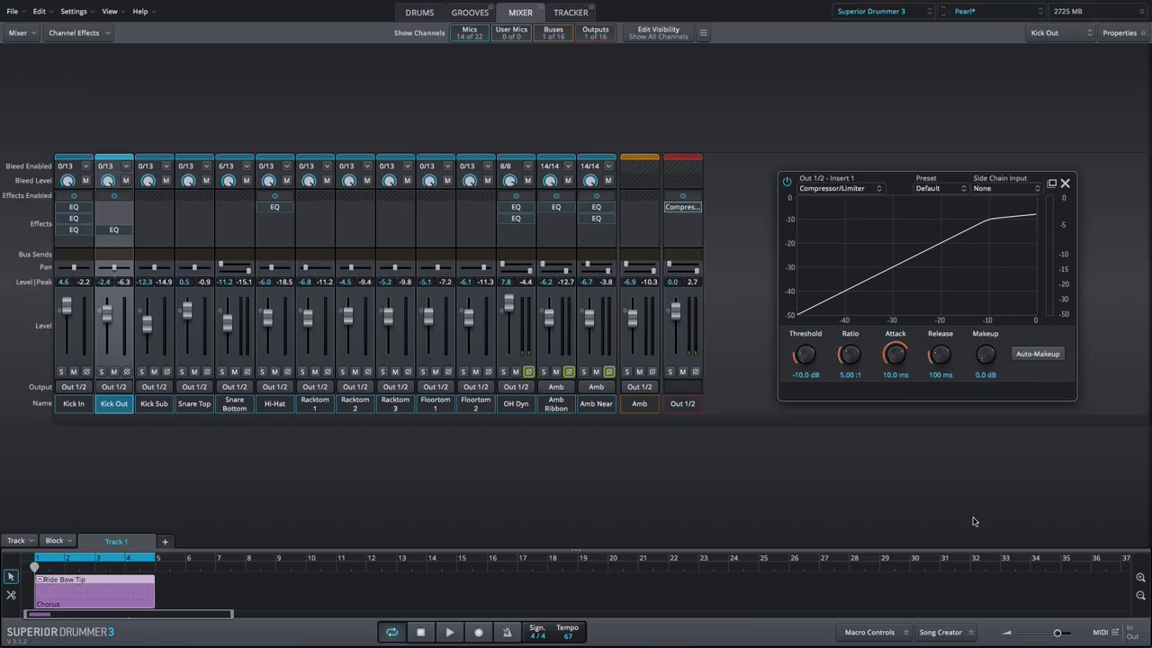
pyautogui.moveTo(979, 509)
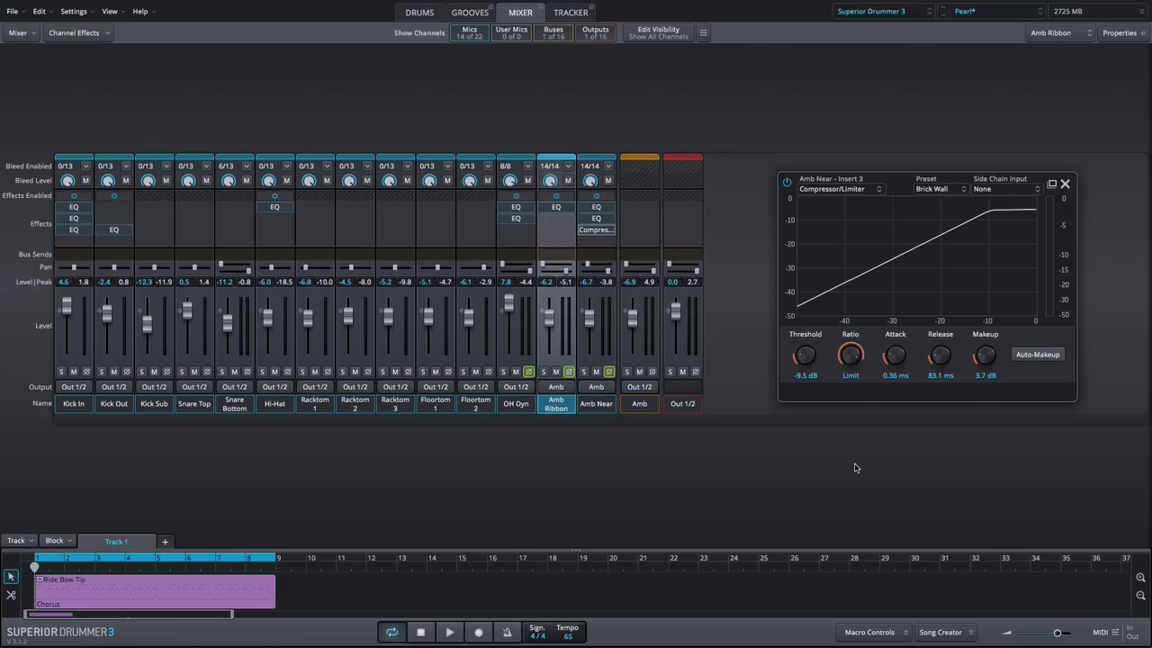
pyautogui.moveTo(866, 484)
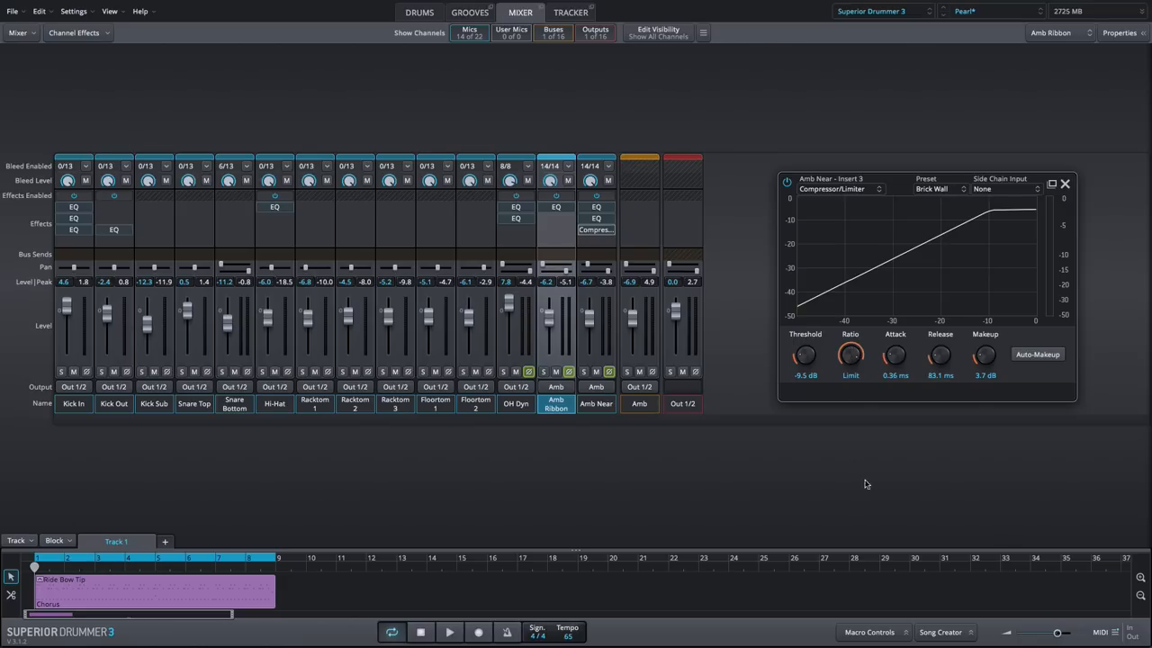
pyautogui.click(939, 189)
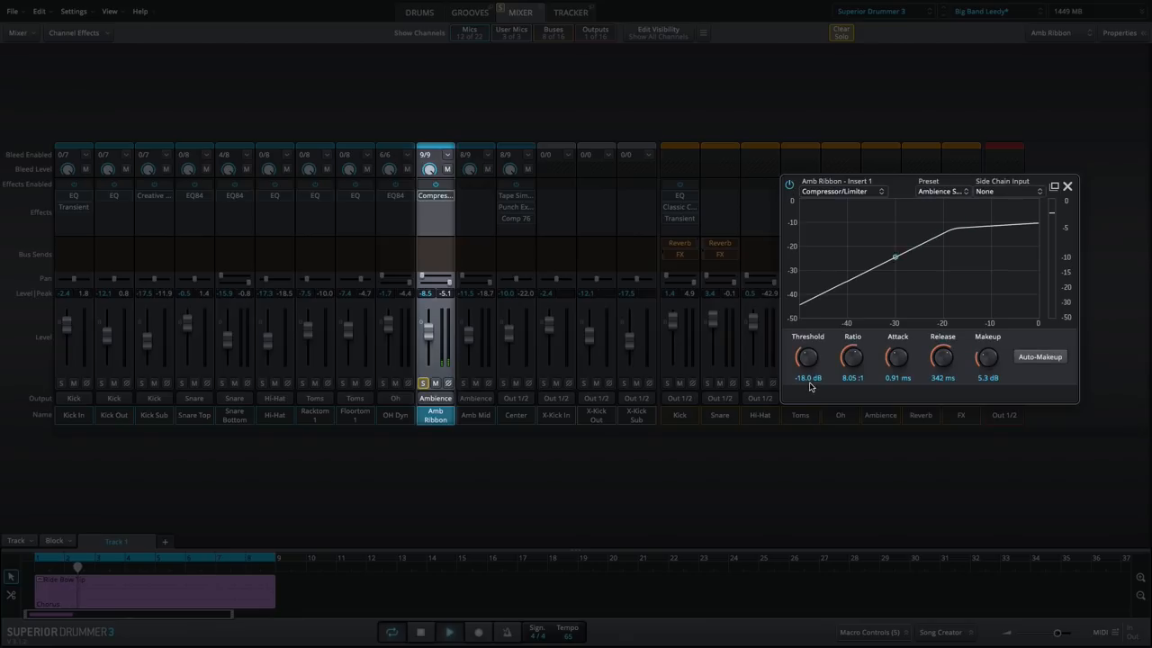
# Step: Tune the Amb Ribbon Compressor/Limiter: threshold near -22.1 dB, faster attack, 7.6 dB makeup
pyautogui.moveTo(807, 356); pyautogui.dragTo(808, 387)
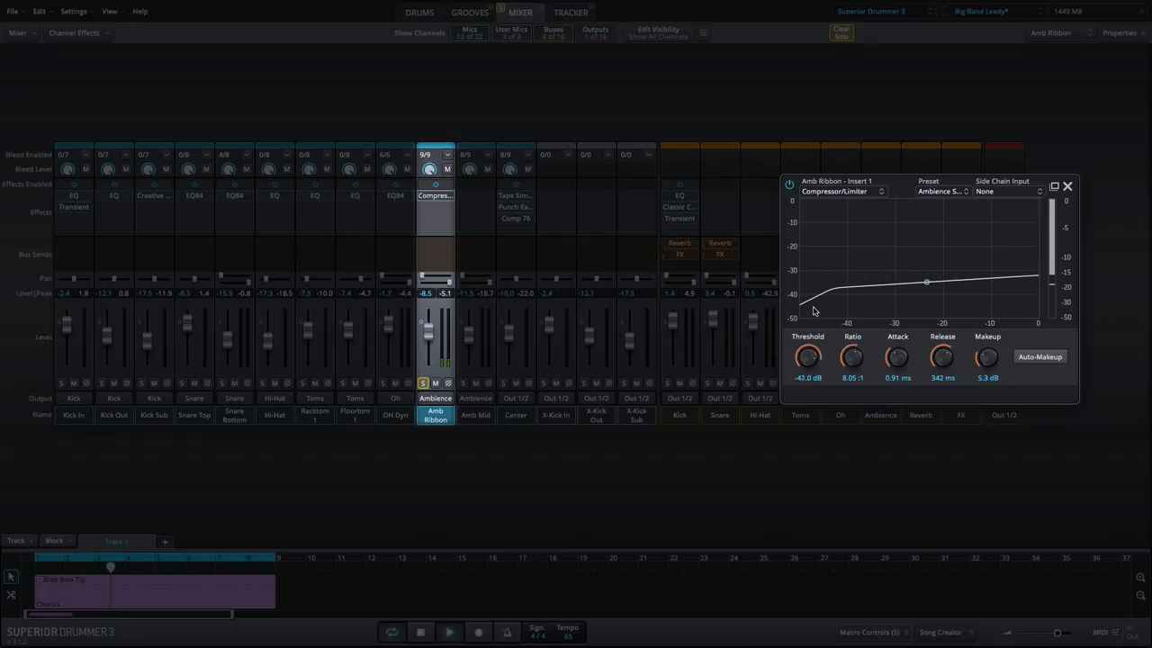
pyautogui.moveTo(807, 357); pyautogui.dragTo(808, 342)
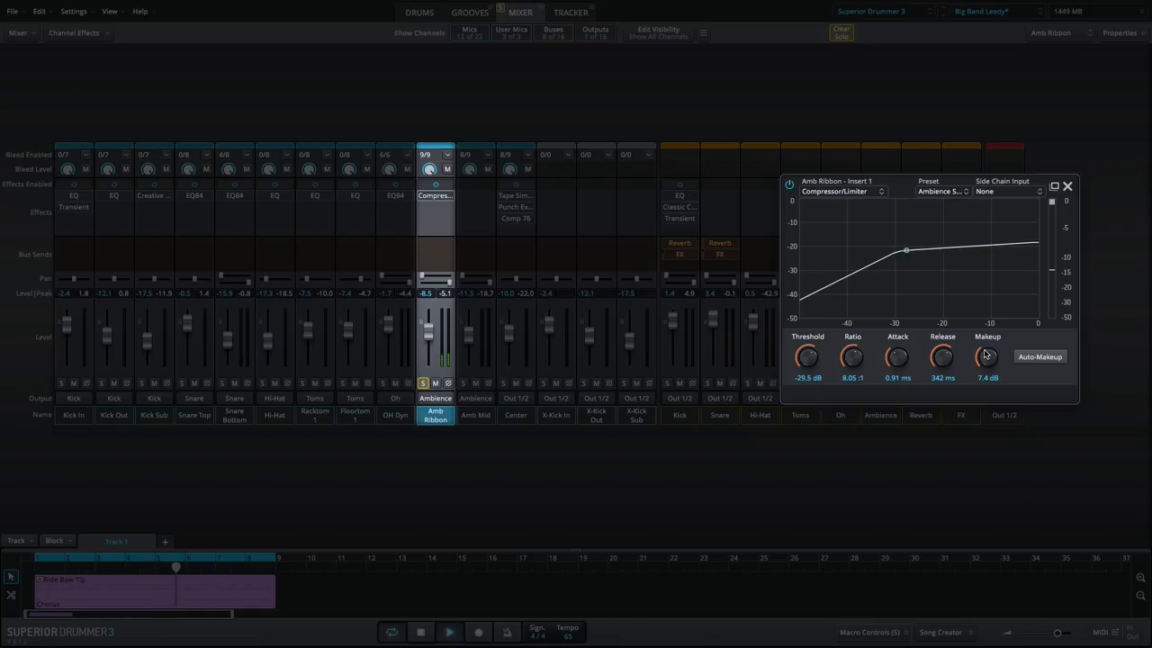
pyautogui.moveTo(897, 358); pyautogui.dragTo(897, 369)
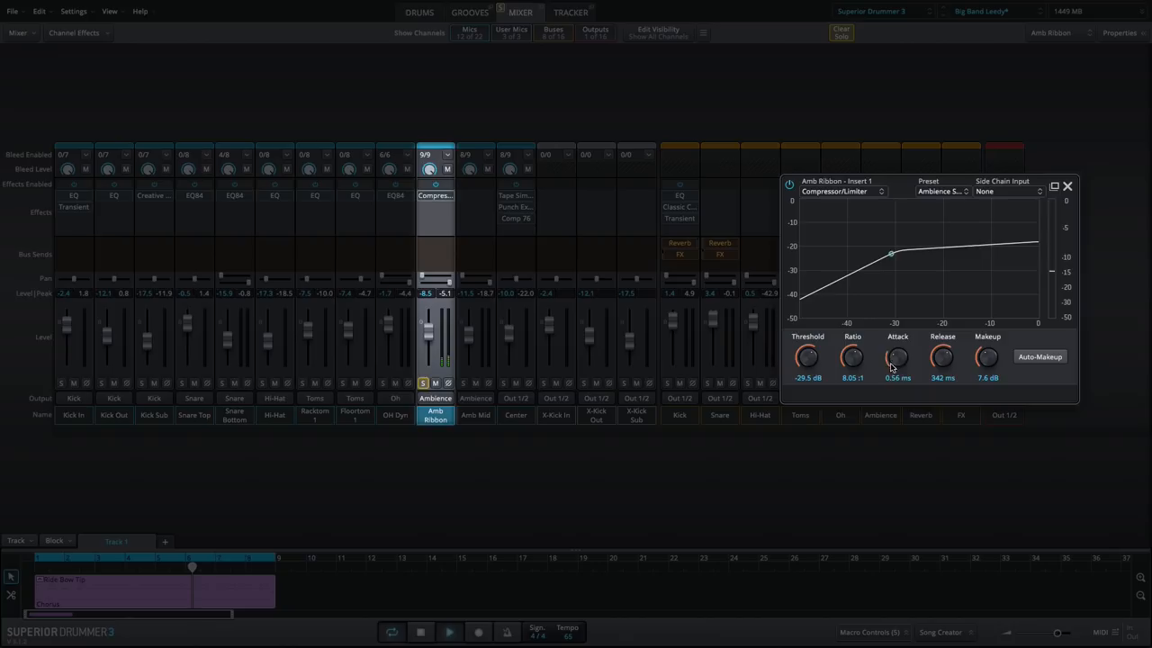
pyautogui.moveTo(852, 356); pyautogui.dragTo(851, 342)
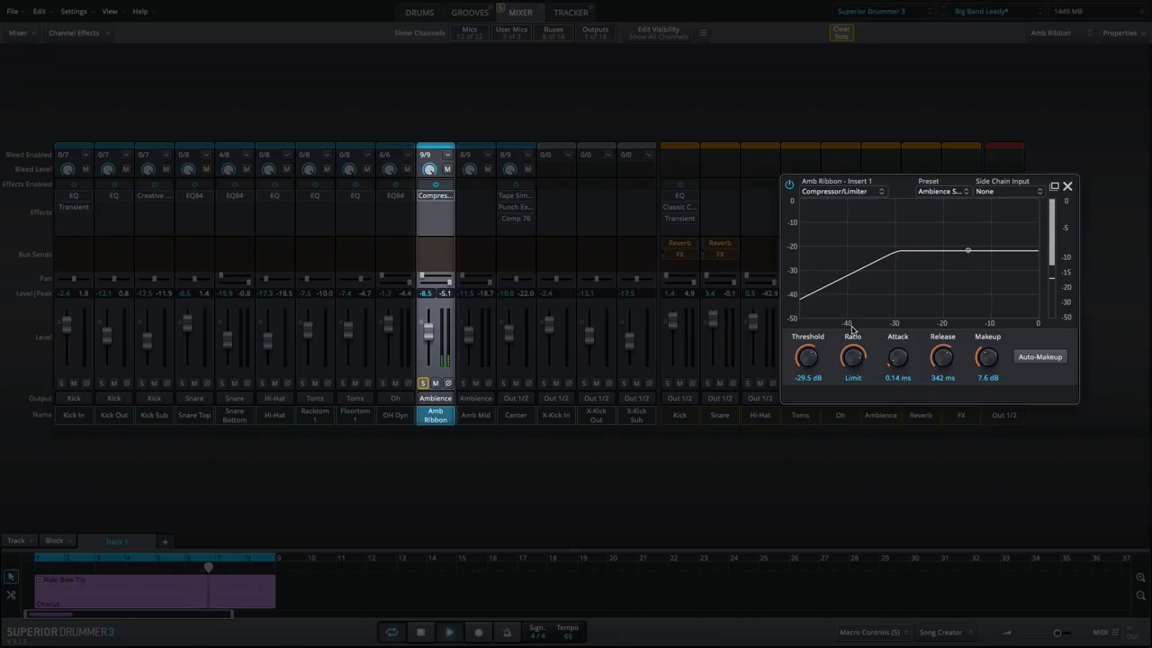
pyautogui.moveTo(806, 356); pyautogui.dragTo(805, 351)
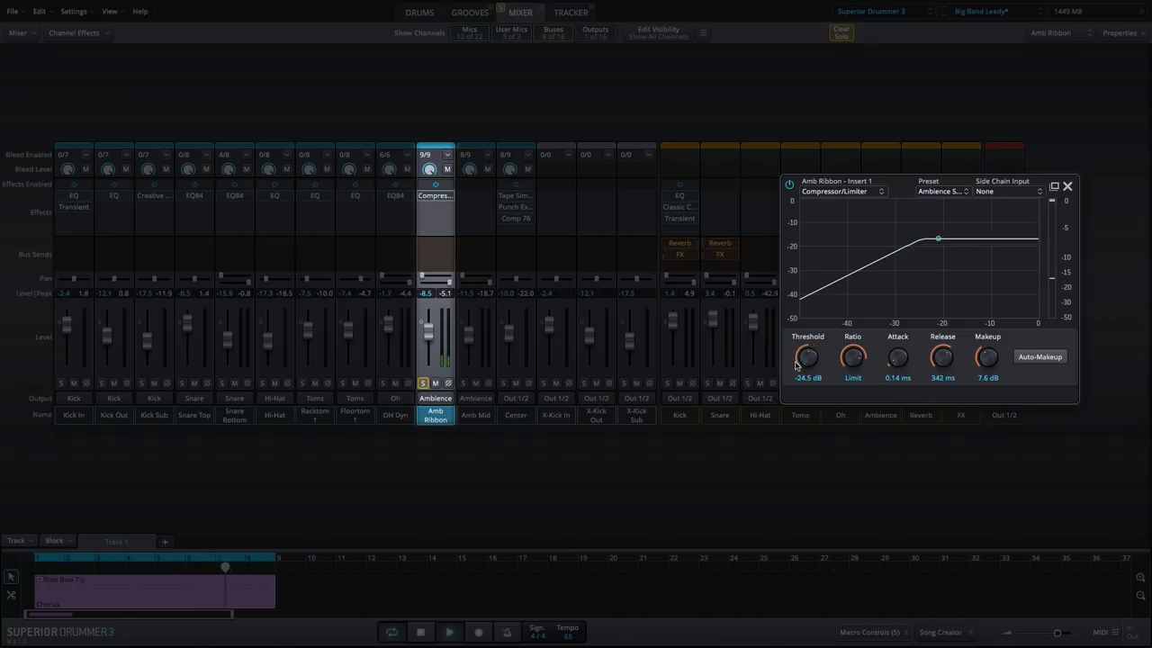
pyautogui.moveTo(806, 356); pyautogui.dragTo(807, 347)
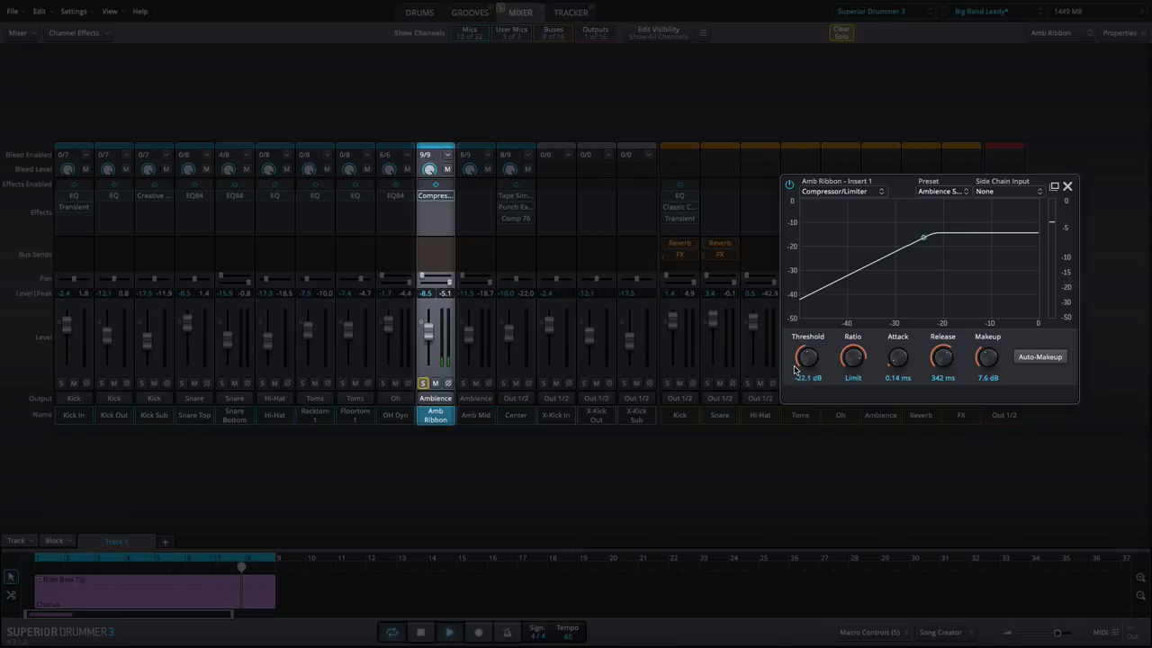
pyautogui.moveTo(924, 236); pyautogui.dragTo(896, 249)
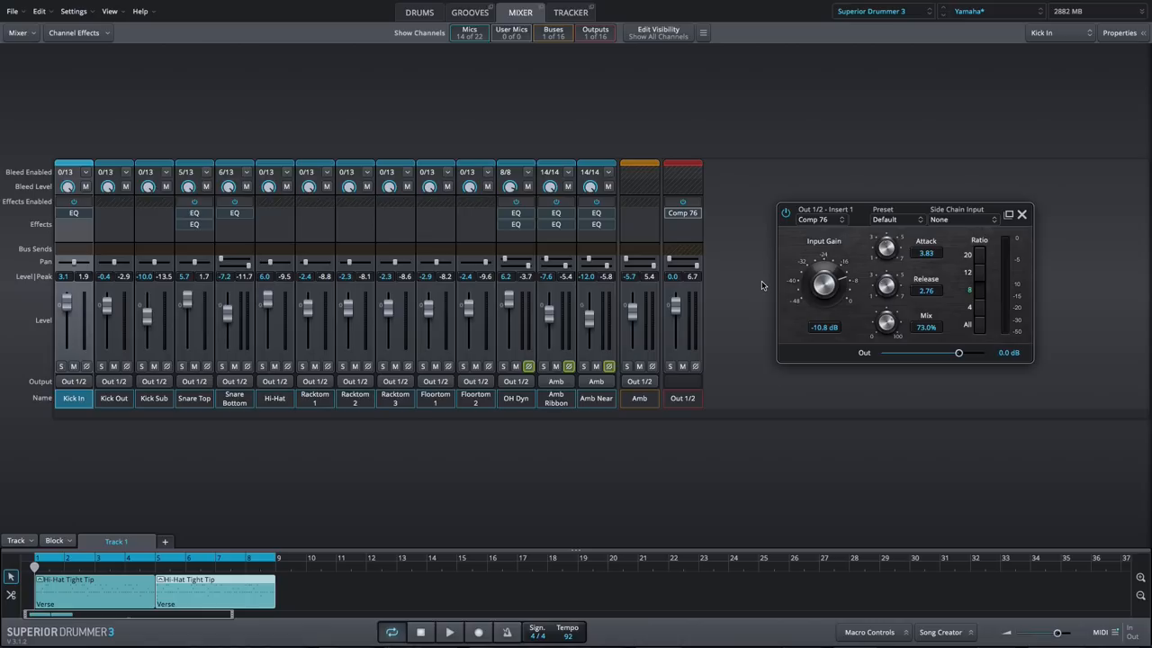
# Step: Raise the Comp 76 mix toward 100% and set the attack to 4.85
pyautogui.moveTo(887, 323); pyautogui.dragTo(887, 306)
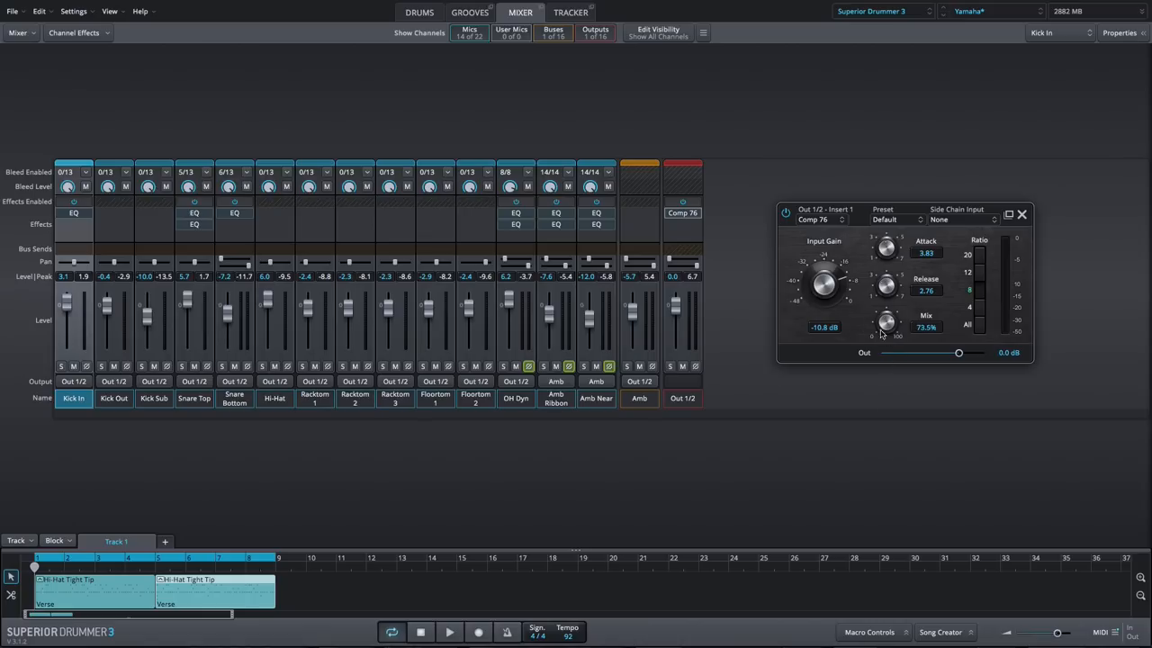
pyautogui.moveTo(744, 287)
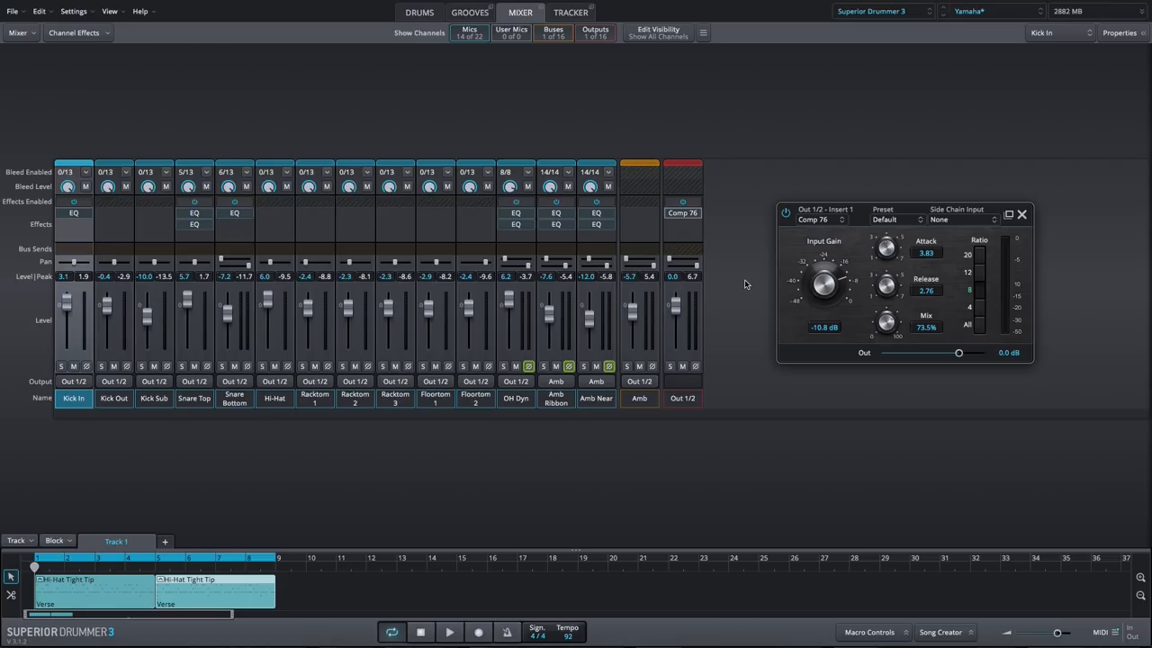
pyautogui.moveTo(886, 251); pyautogui.dragTo(887, 243)
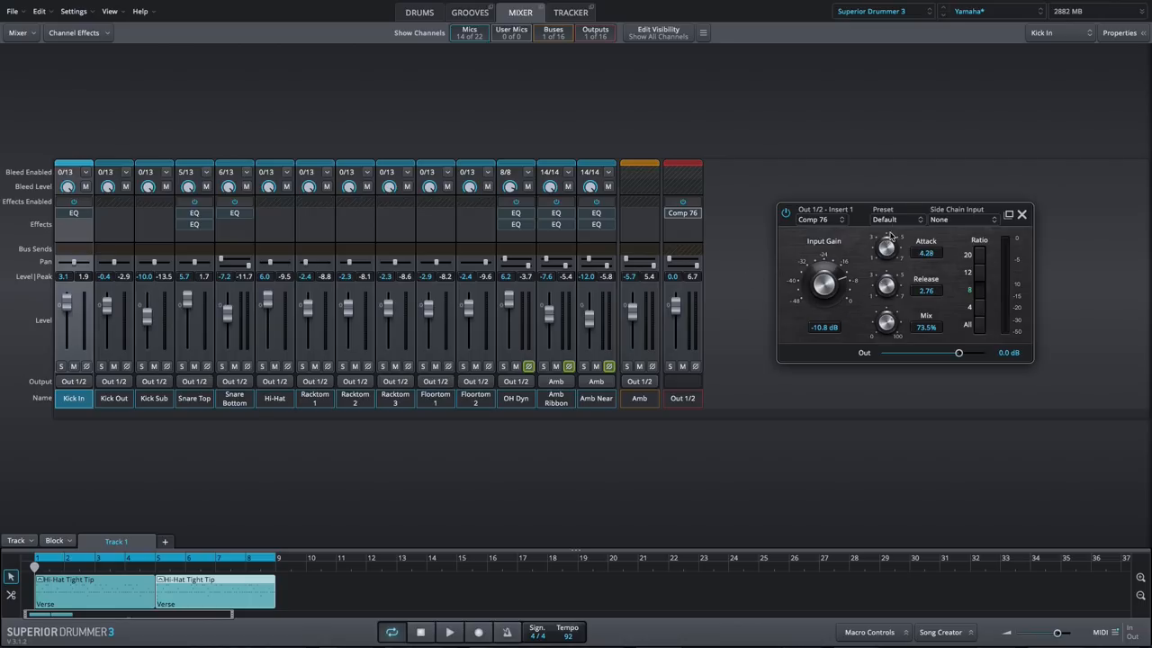
pyautogui.moveTo(887, 252); pyautogui.dragTo(896, 265)
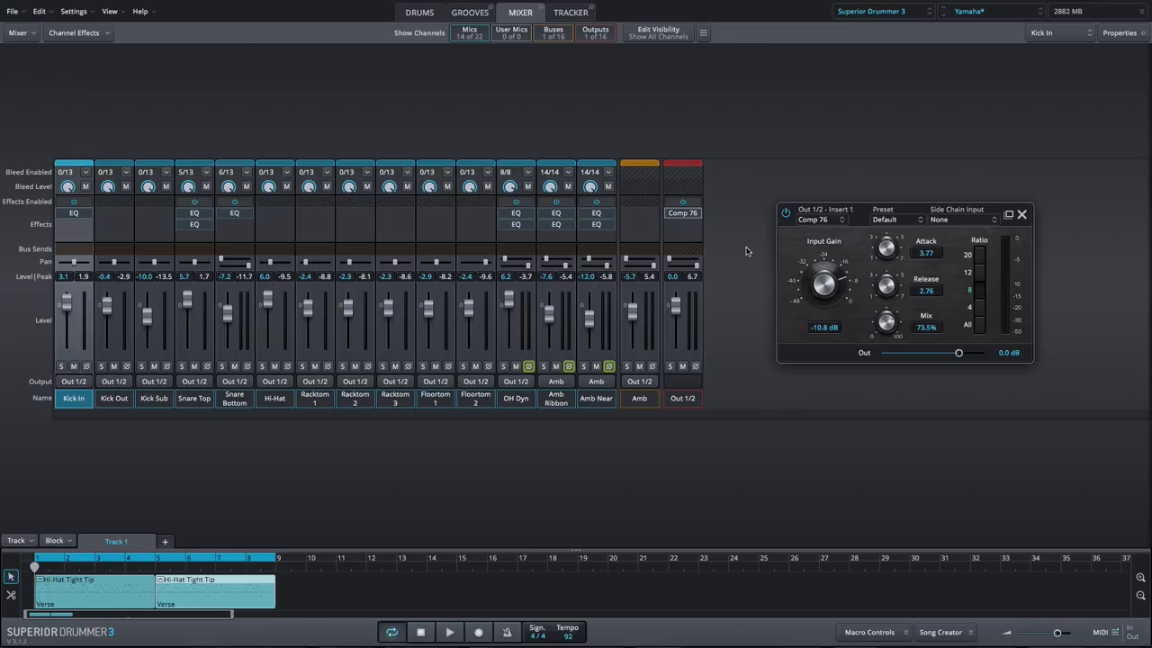
pyautogui.moveTo(751, 270)
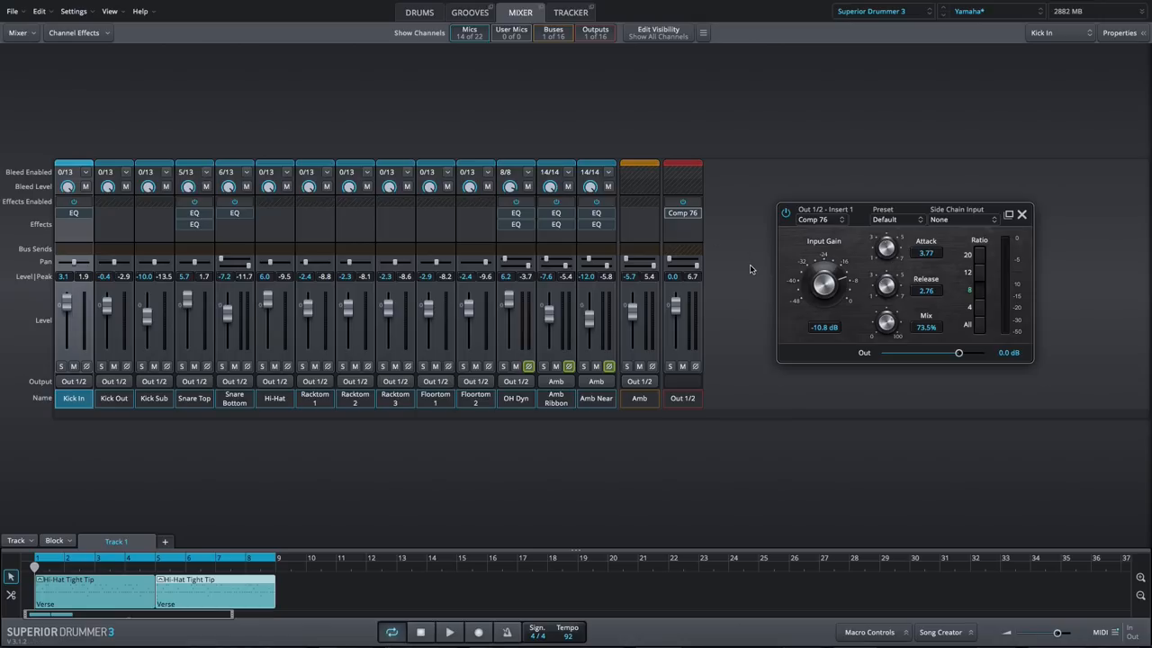
# Step: Bring the Comp 76 input gain to -16.6 dB, toggling the compressor off and on to compare
pyautogui.moveTo(823, 284); pyautogui.dragTo(814, 292)
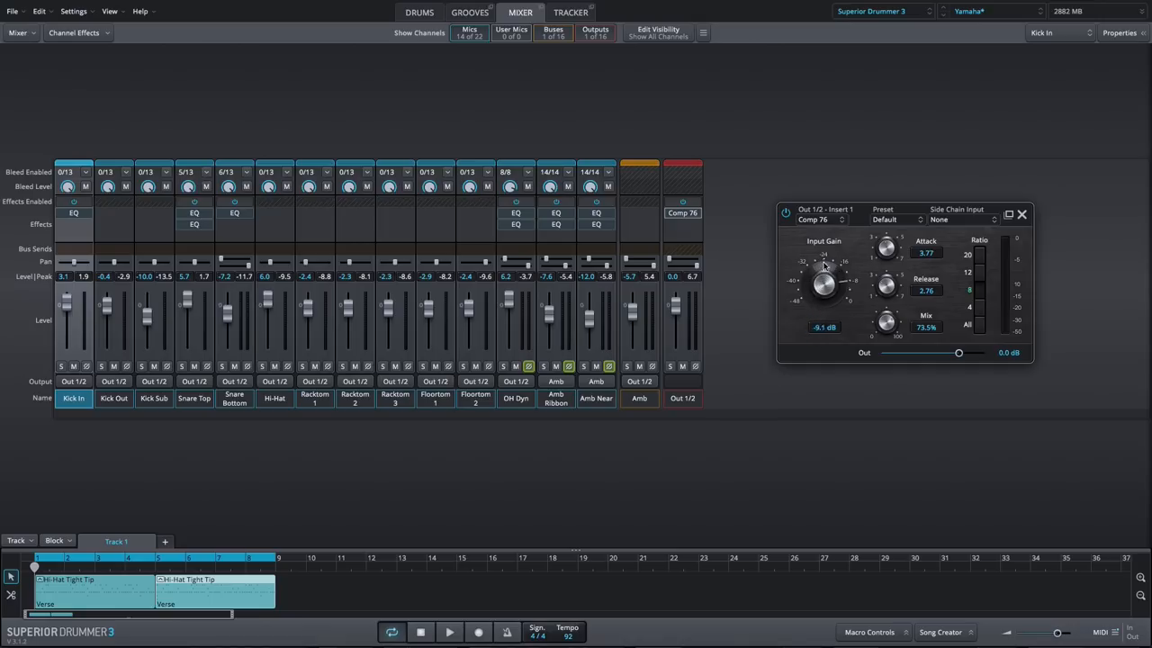
pyautogui.moveTo(822, 283); pyautogui.dragTo(828, 270)
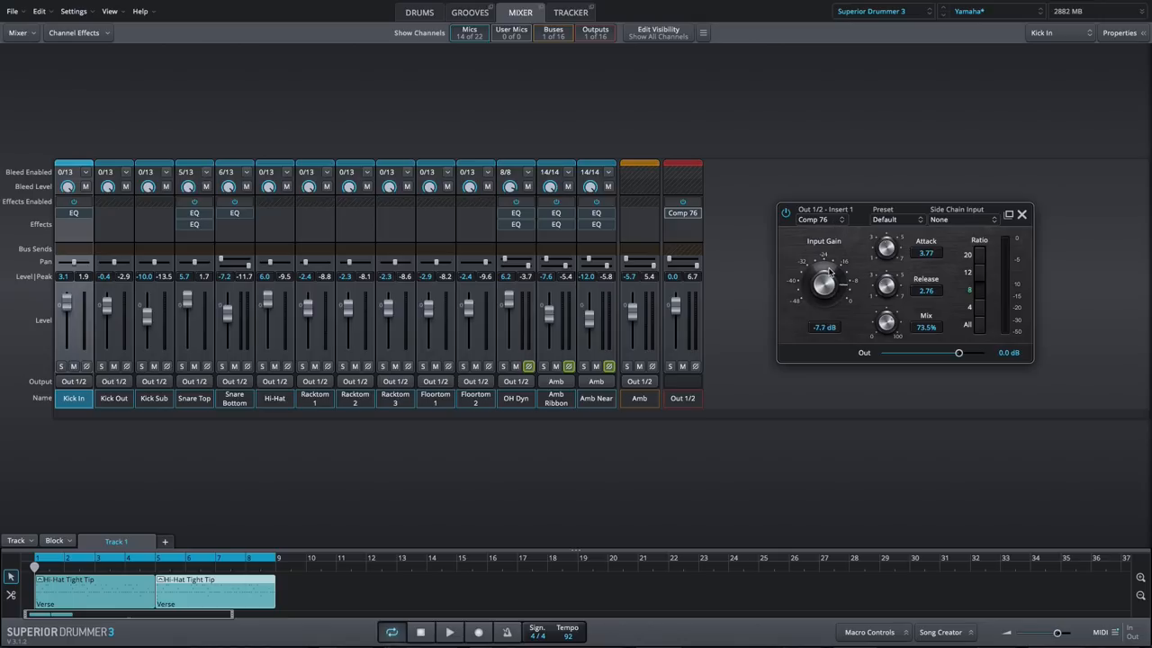
pyautogui.click(449, 631)
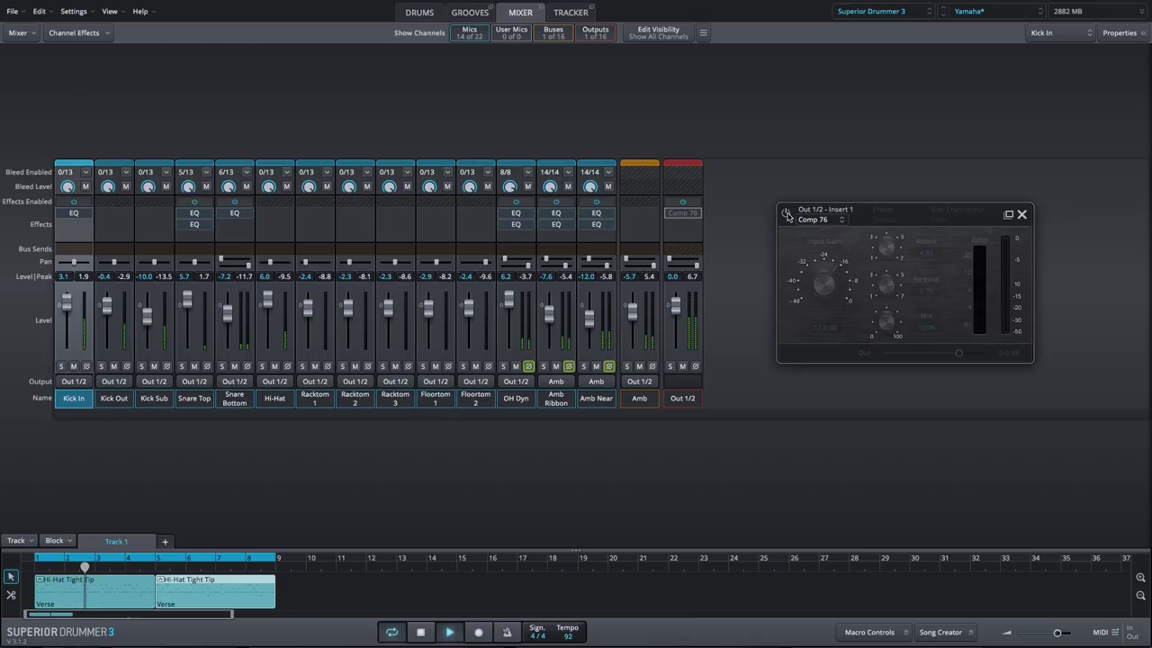
pyautogui.click(785, 213)
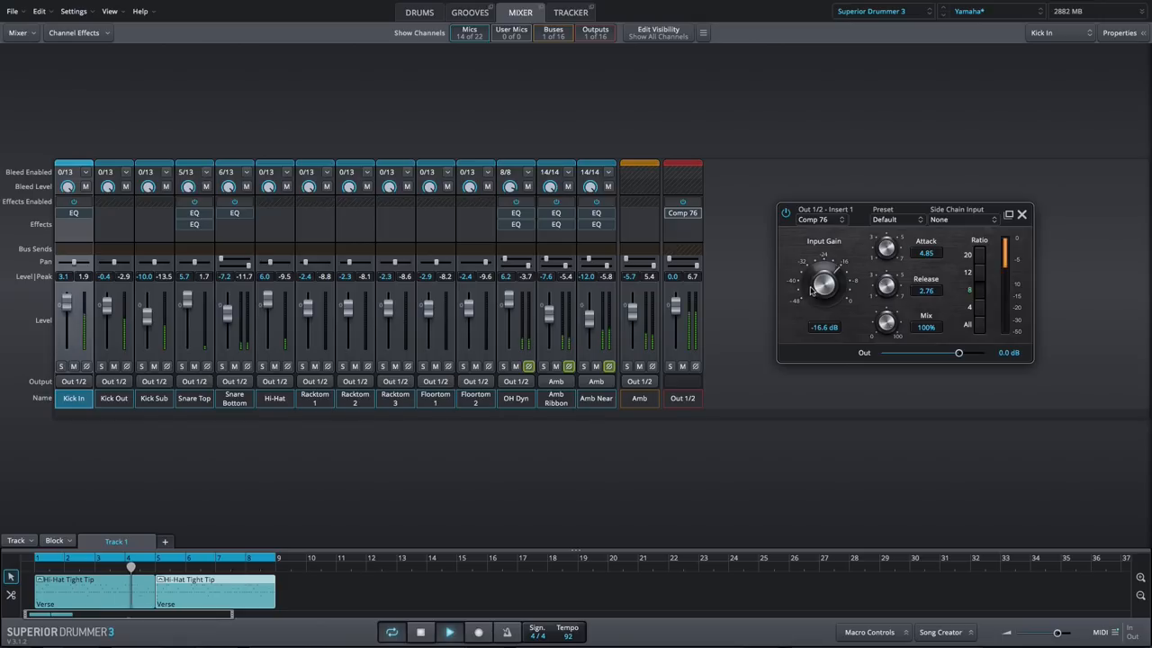
pyautogui.moveTo(821, 288); pyautogui.dragTo(822, 261)
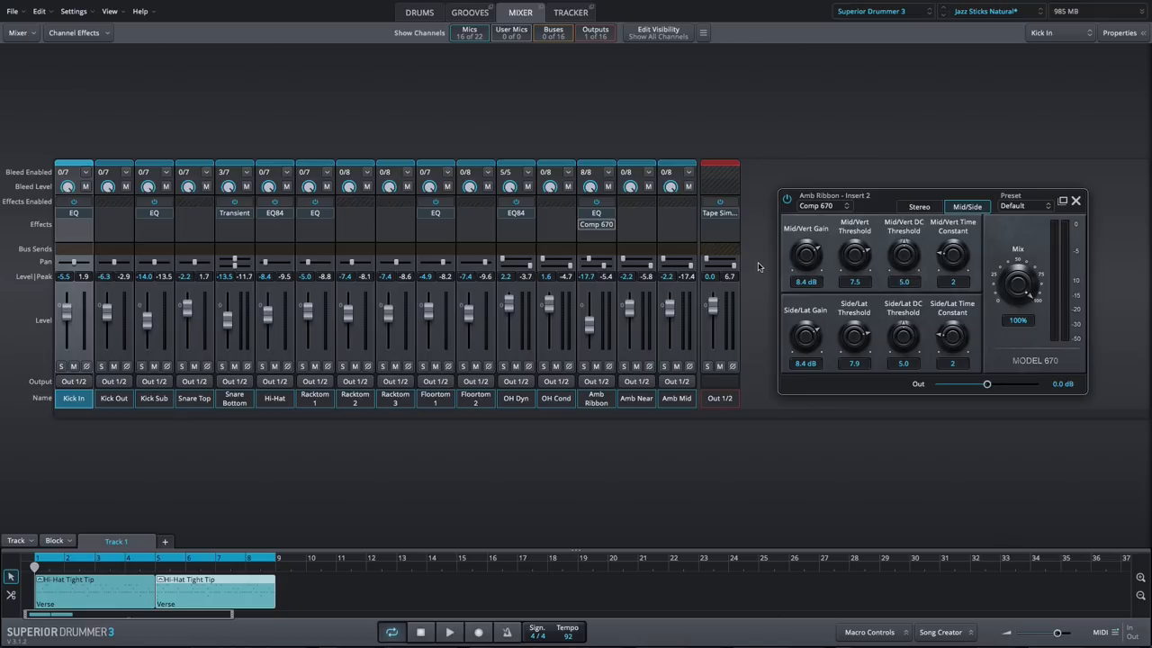
# Step: Switch Comp 670 to Stereo, then Mid/Side, raising Mid/Vert DC threshold to 6.1
pyautogui.click(919, 207)
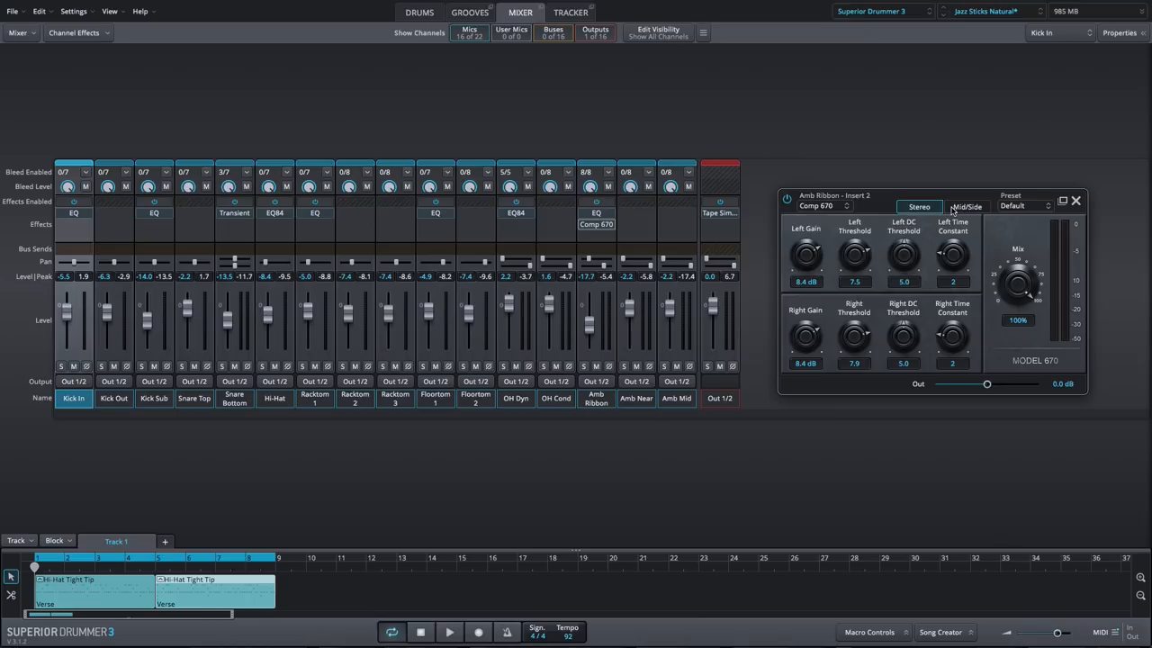
pyautogui.click(967, 207)
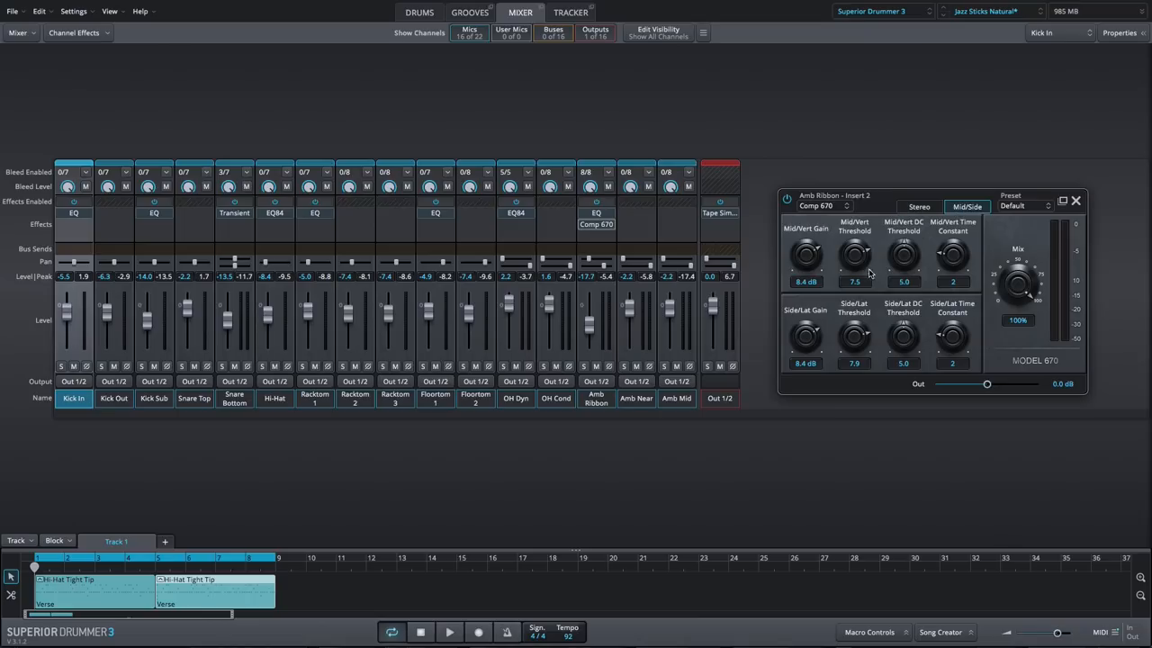
pyautogui.moveTo(903, 261); pyautogui.dragTo(904, 270)
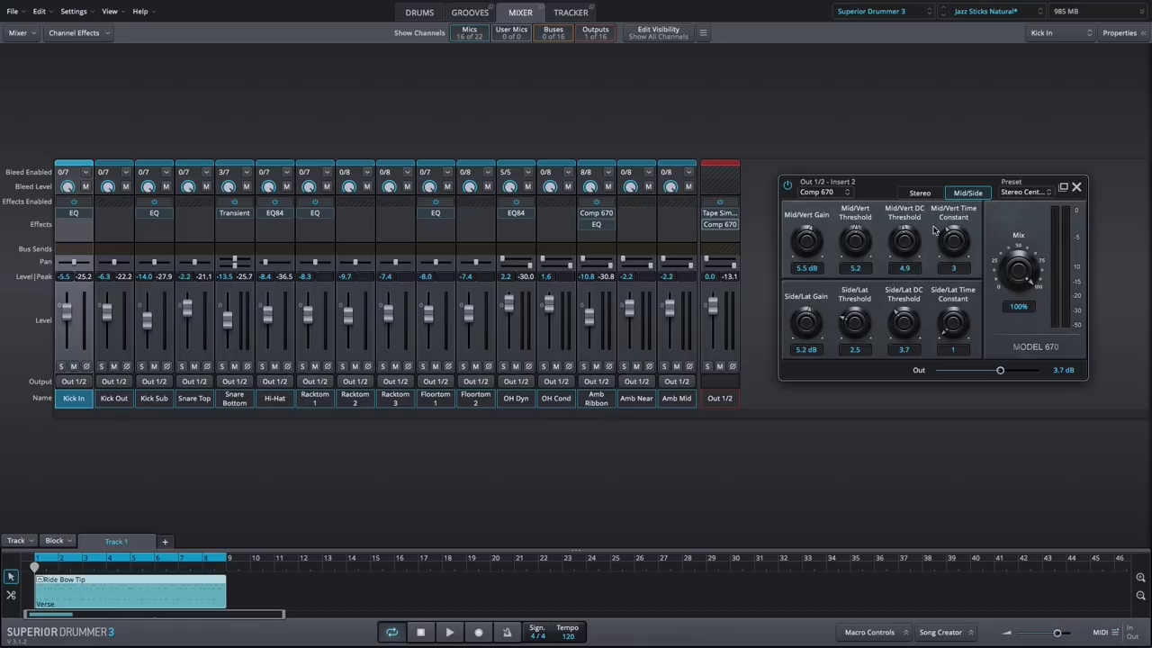
pyautogui.moveTo(904, 239); pyautogui.dragTo(909, 225)
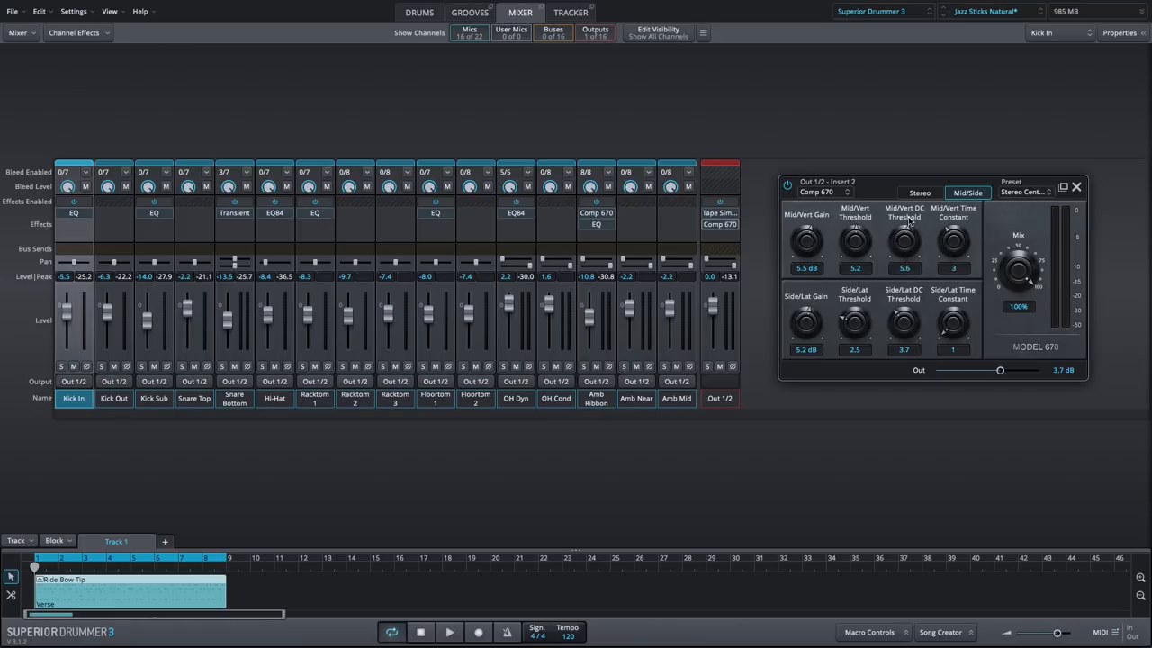
pyautogui.moveTo(904, 239); pyautogui.dragTo(909, 224)
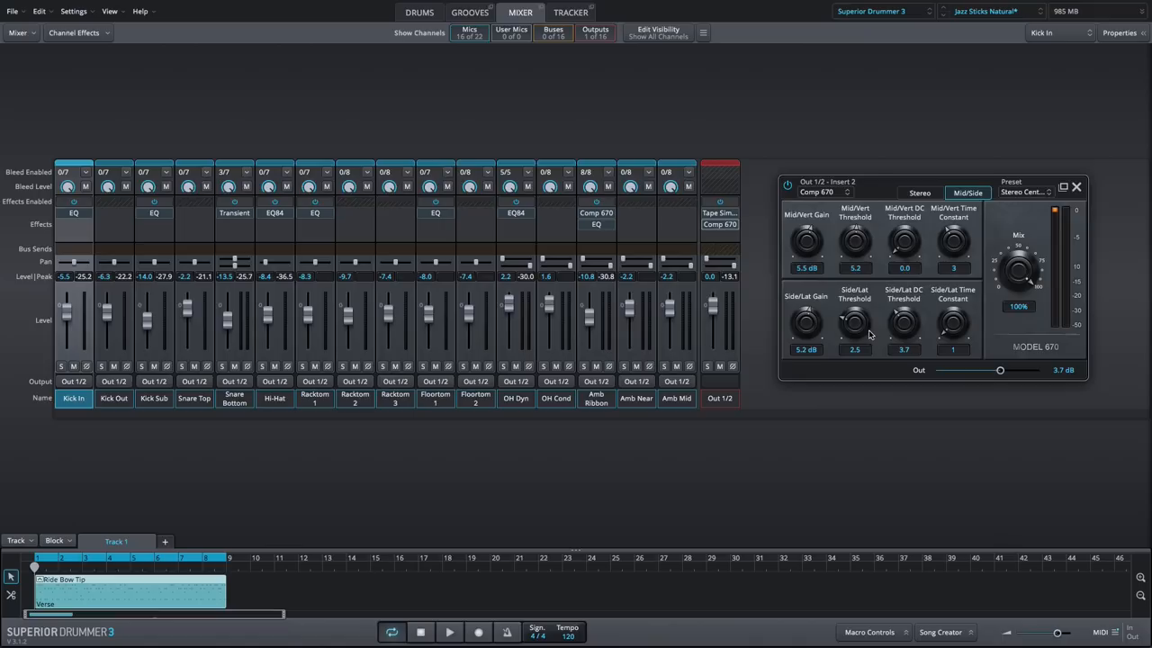
pyautogui.moveTo(905, 322)
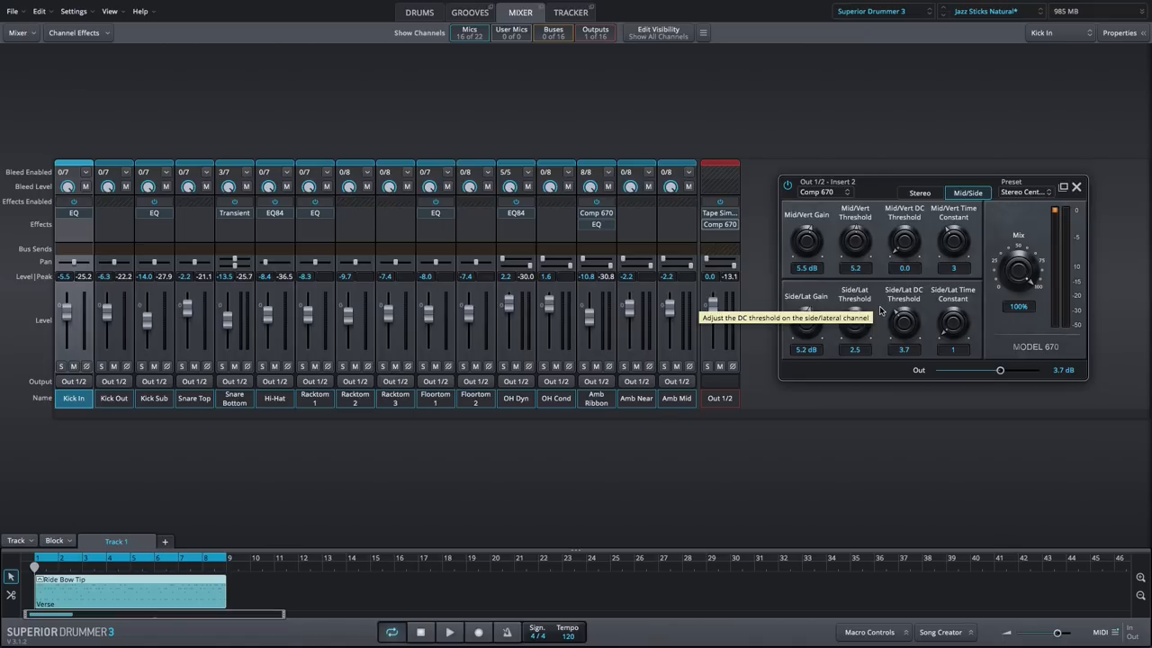
pyautogui.moveTo(893, 429)
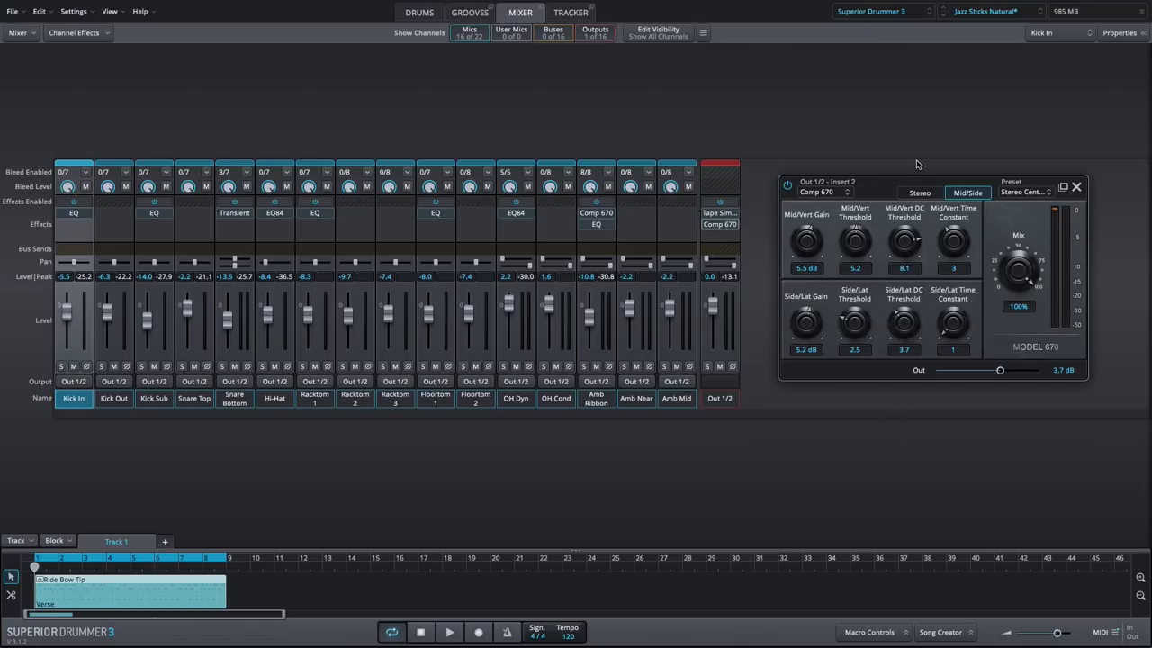
pyautogui.moveTo(903, 241); pyautogui.dragTo(904, 225)
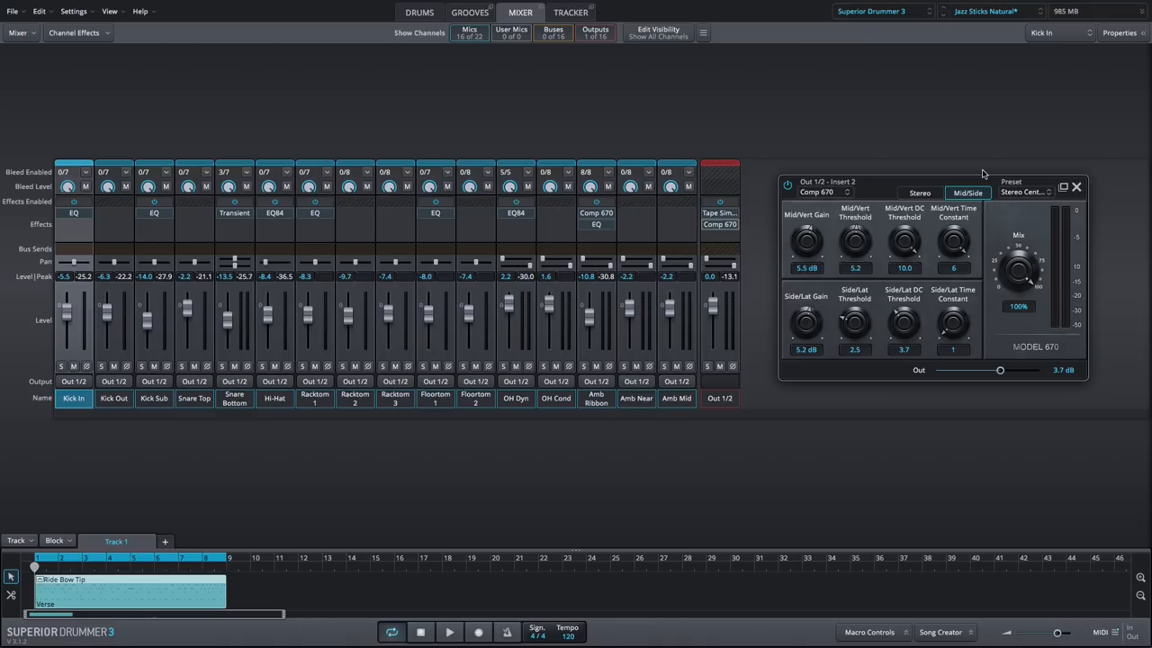
pyautogui.moveTo(953, 243); pyautogui.dragTo(953, 342)
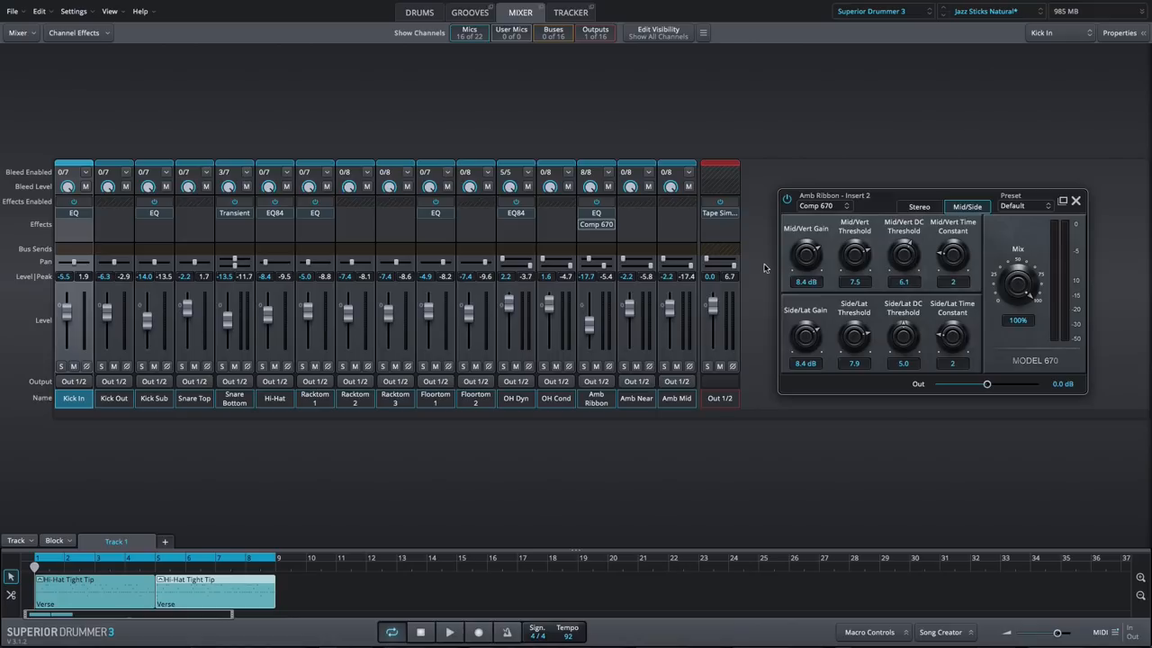
pyautogui.moveTo(765, 267)
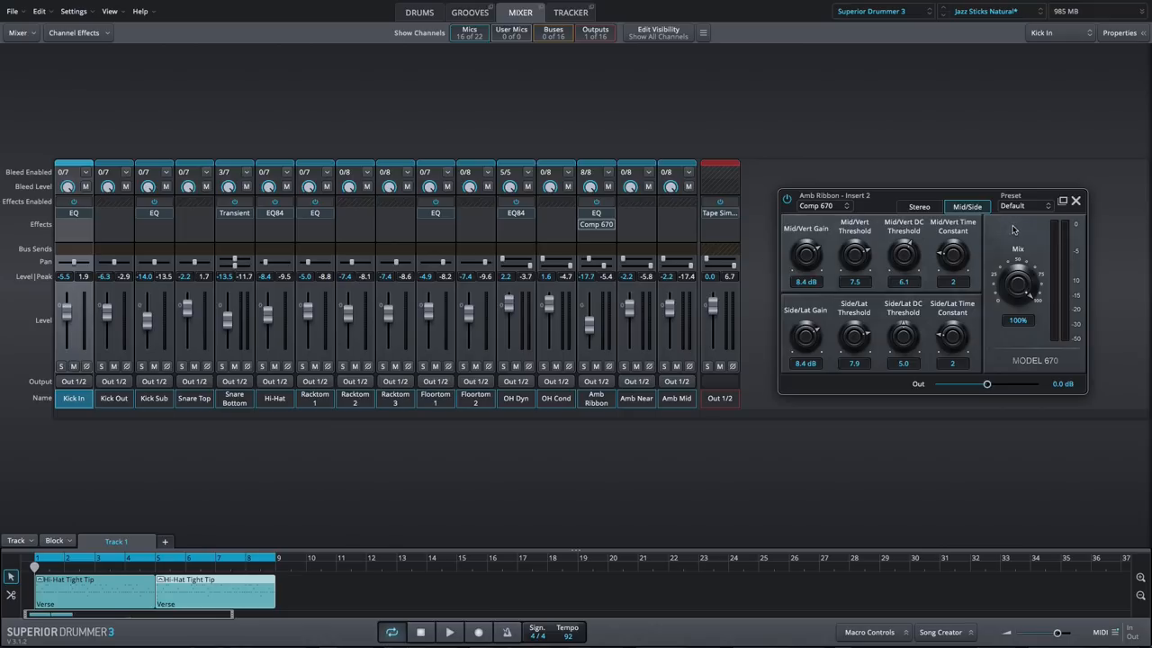
# Step: Open the Comp 670 preset list and pick a factory preset
pyautogui.click(1023, 207)
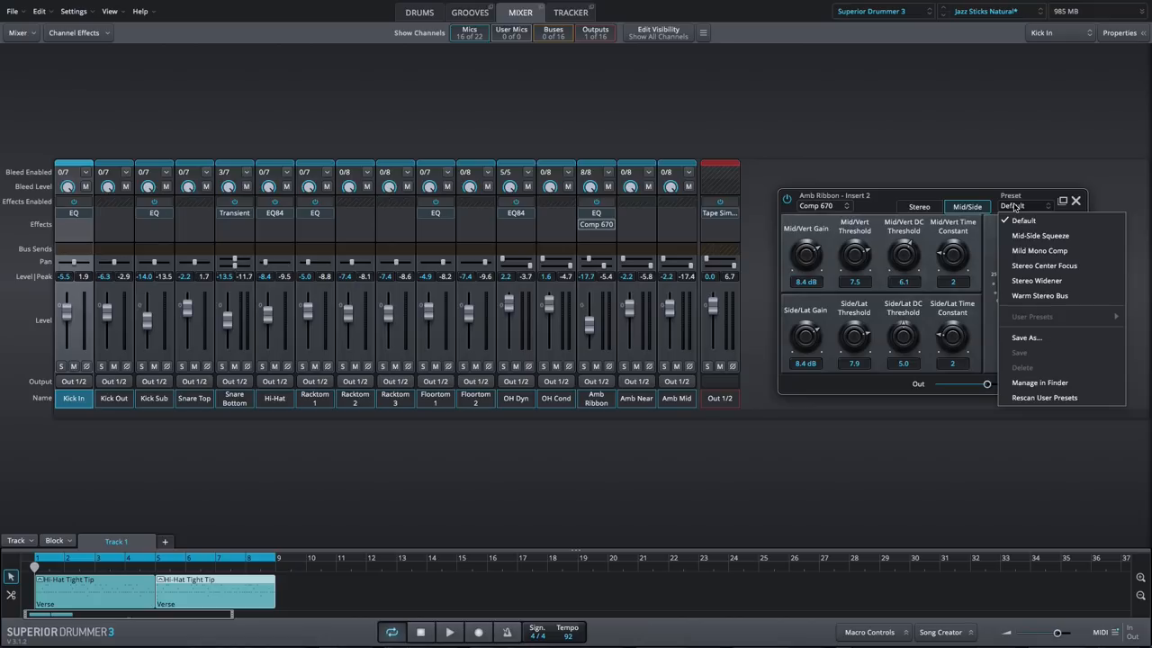
pyautogui.click(1024, 221)
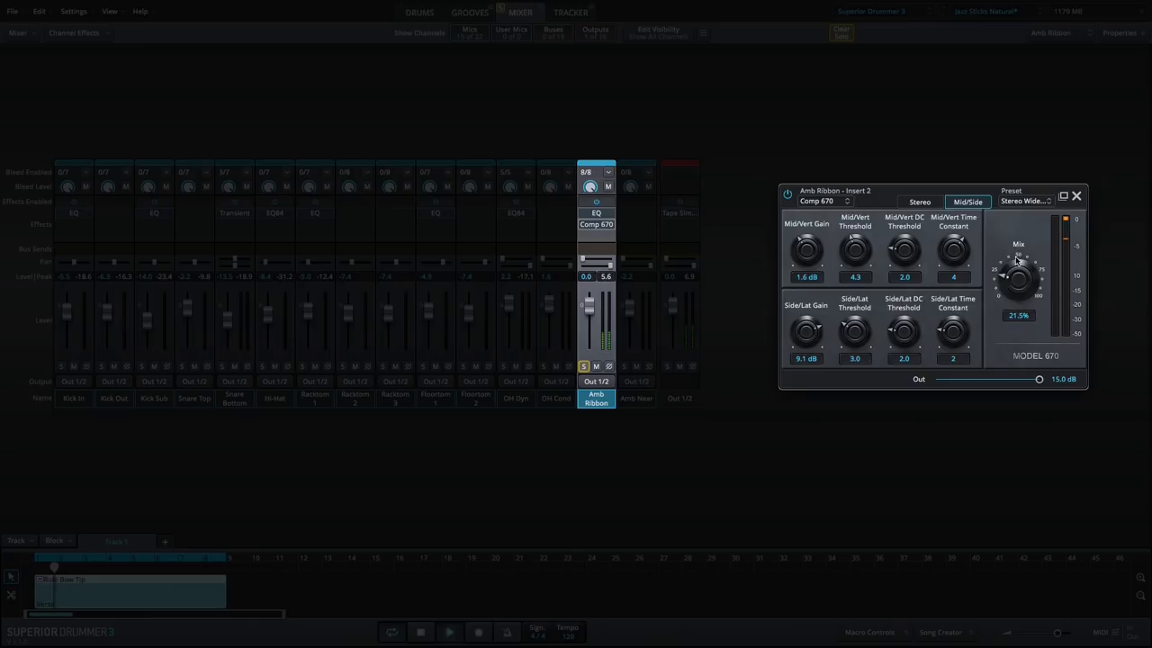
# Step: Turn the Comp 670 mix from 21.5% to 100% and adjust the Side/Lat Gain
pyautogui.moveTo(1017, 261); pyautogui.dragTo(1017, 207)
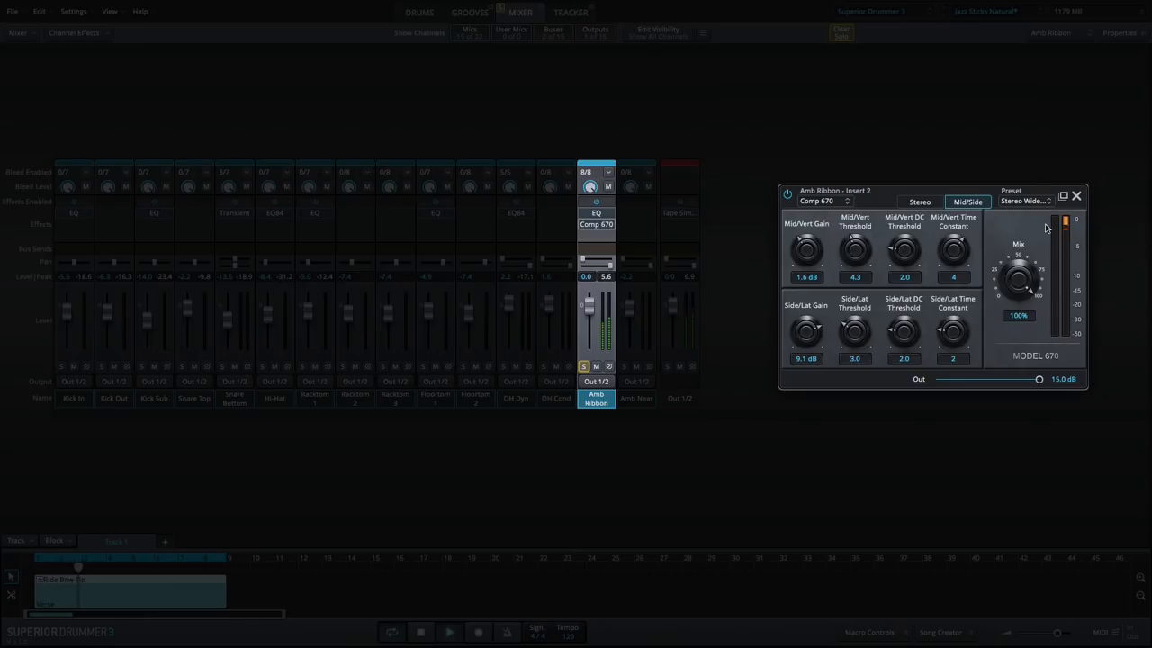
pyautogui.moveTo(805, 331); pyautogui.dragTo(808, 337)
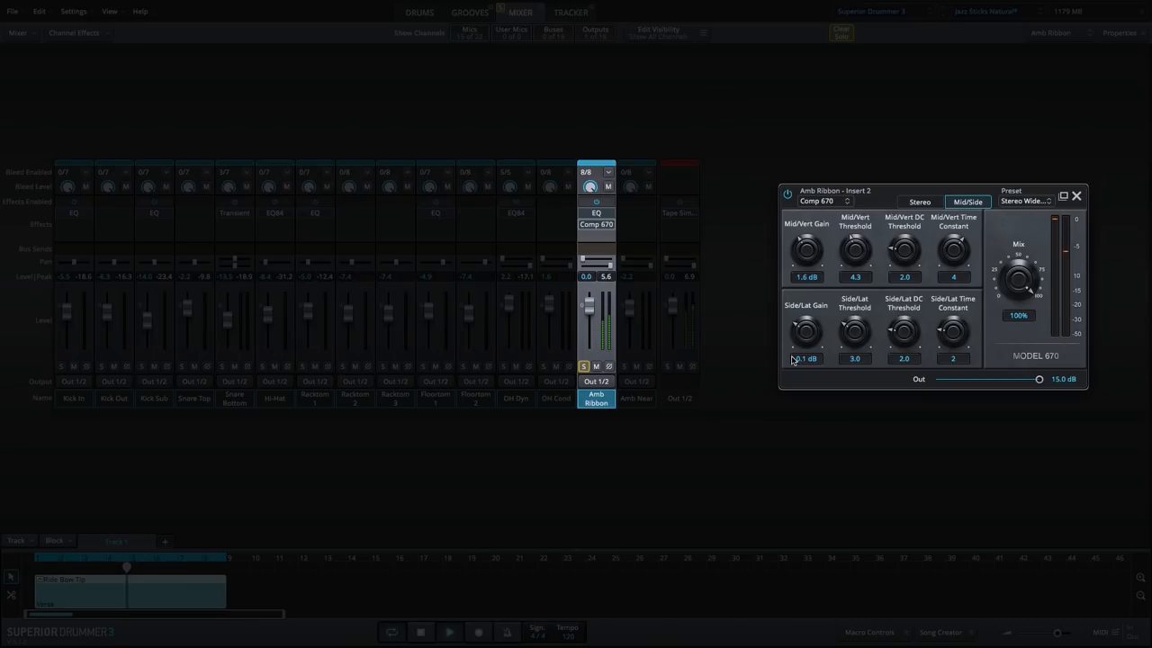
pyautogui.moveTo(805, 333); pyautogui.dragTo(806, 306)
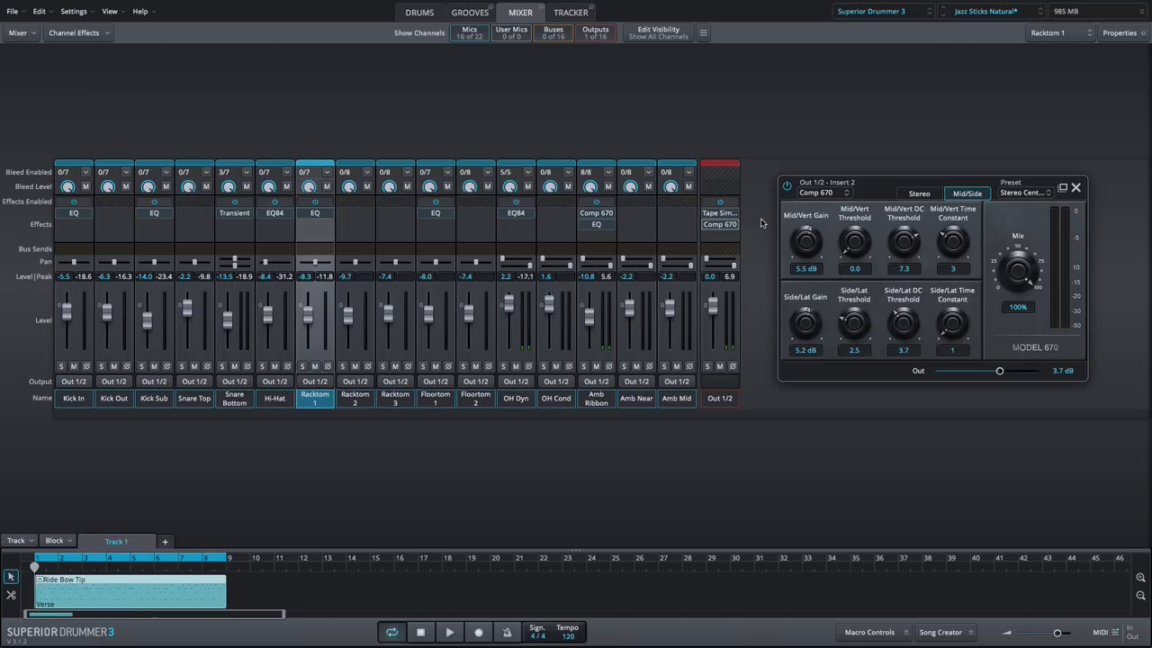
# Step: Start playback and raise the Out 1/2 Comp 670 Mid/Vert Threshold to 2.0
pyautogui.click(449, 632)
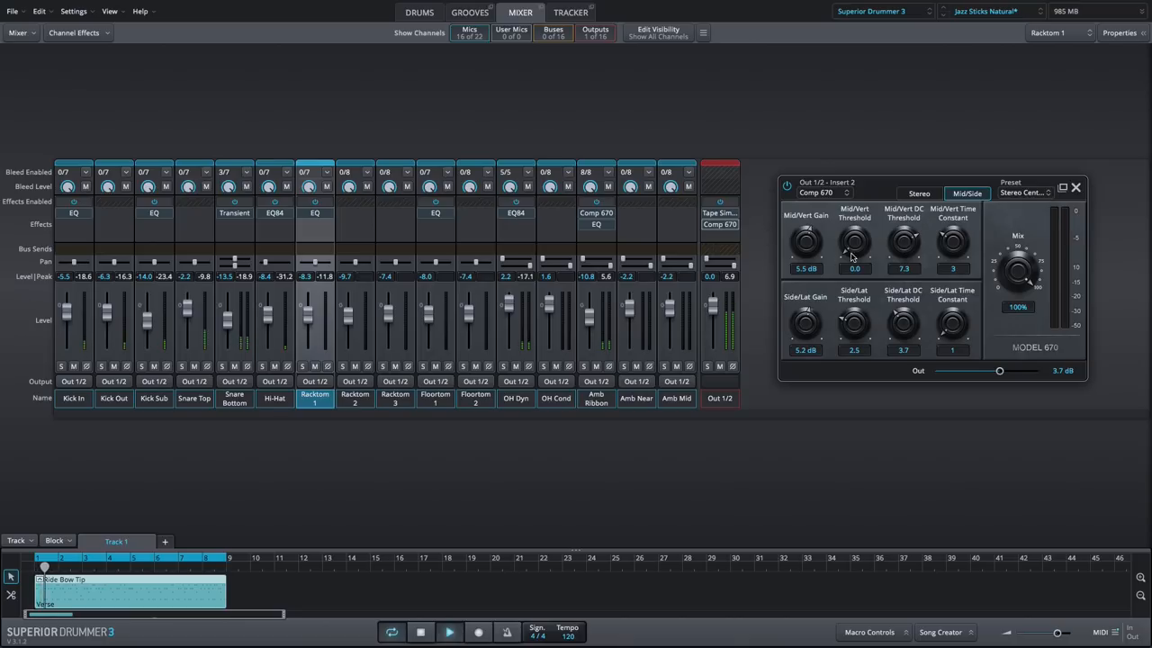
pyautogui.moveTo(854, 241); pyautogui.dragTo(854, 225)
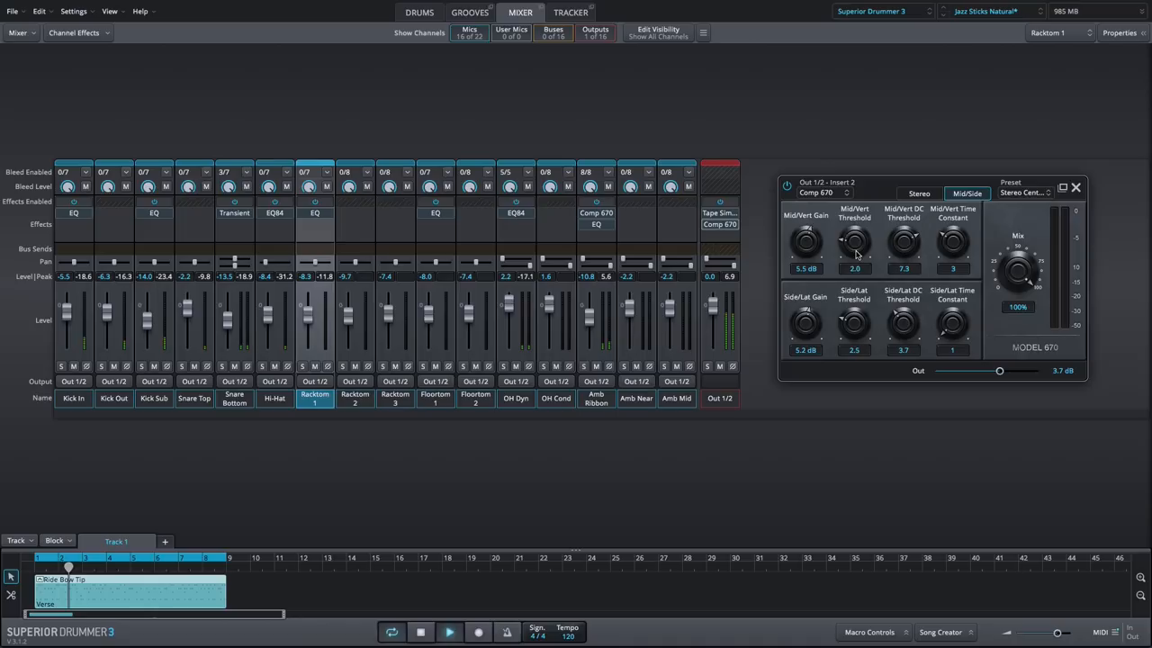
pyautogui.moveTo(855, 241); pyautogui.dragTo(855, 216)
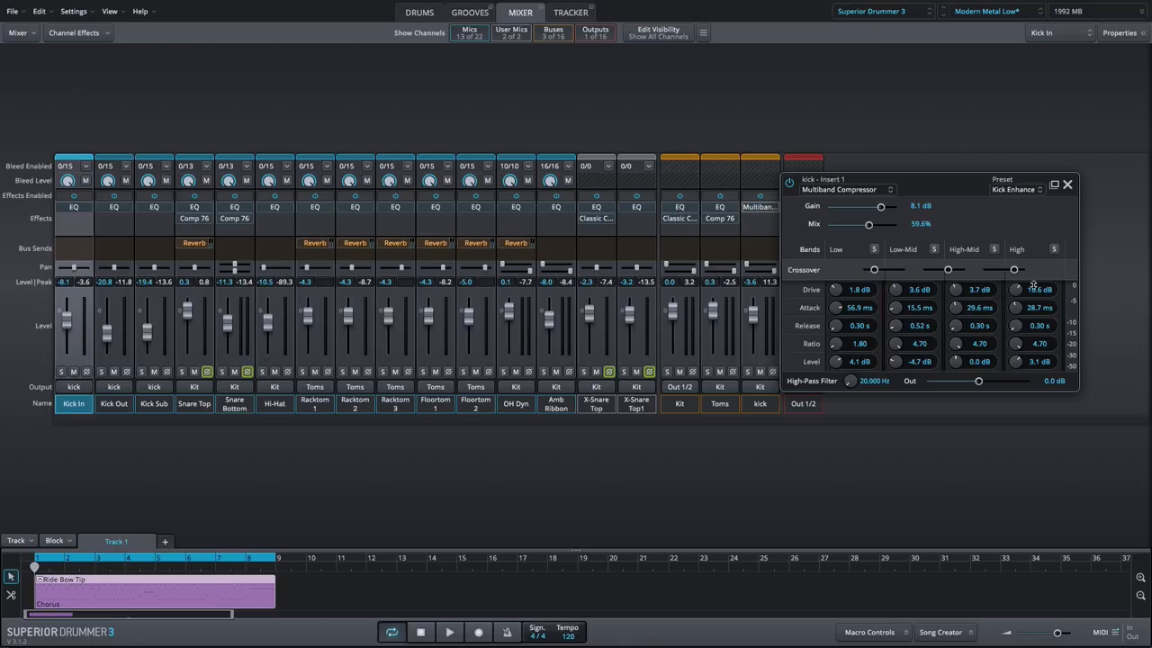
# Step: Set the kick multiband High Drive to 11.7 dB, Low-Mid Drive to 0.7 dB, and Mix to 19.6%
pyautogui.moveTo(1014, 289); pyautogui.dragTo(1017, 284)
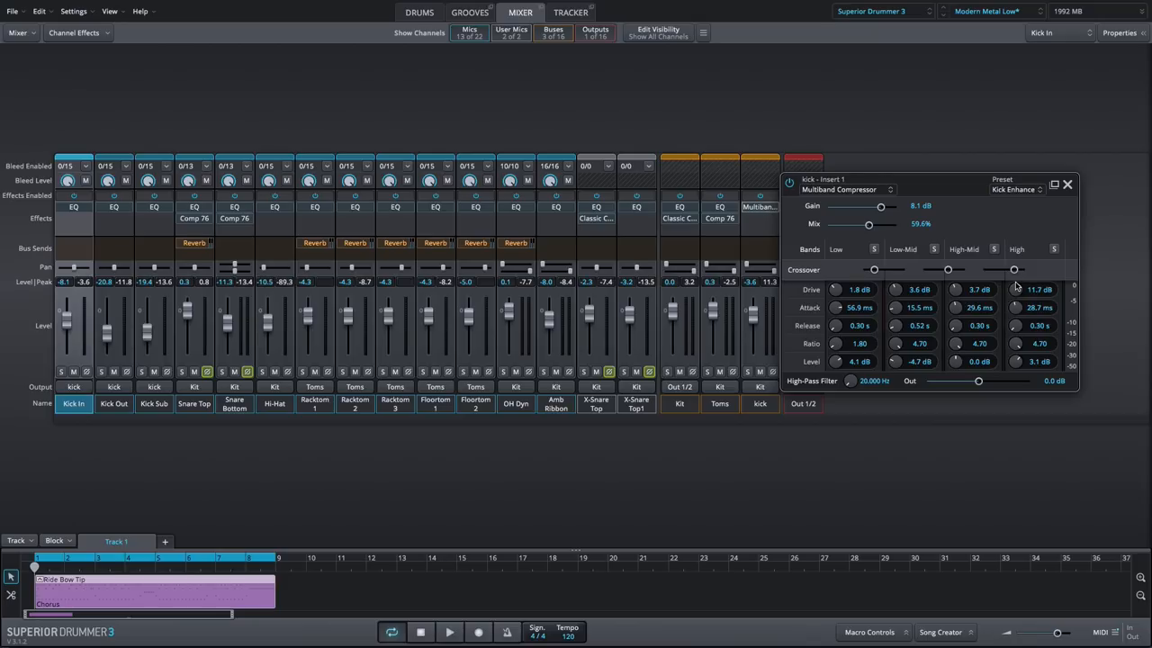
pyautogui.moveTo(896, 289); pyautogui.dragTo(891, 324)
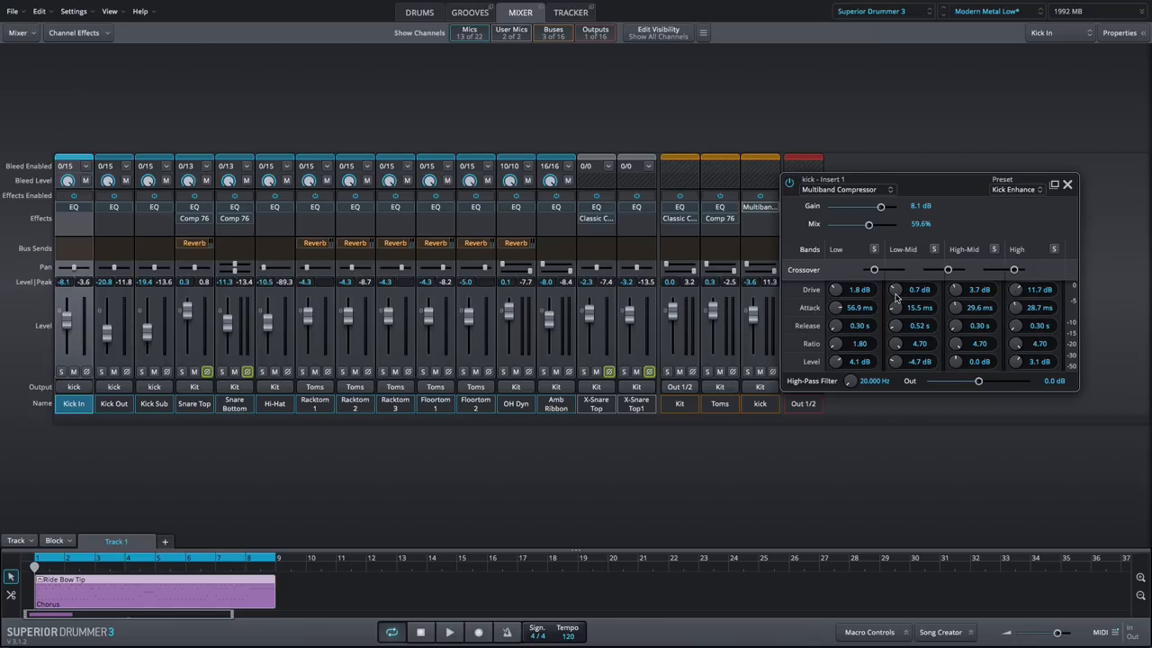
pyautogui.moveTo(869, 477)
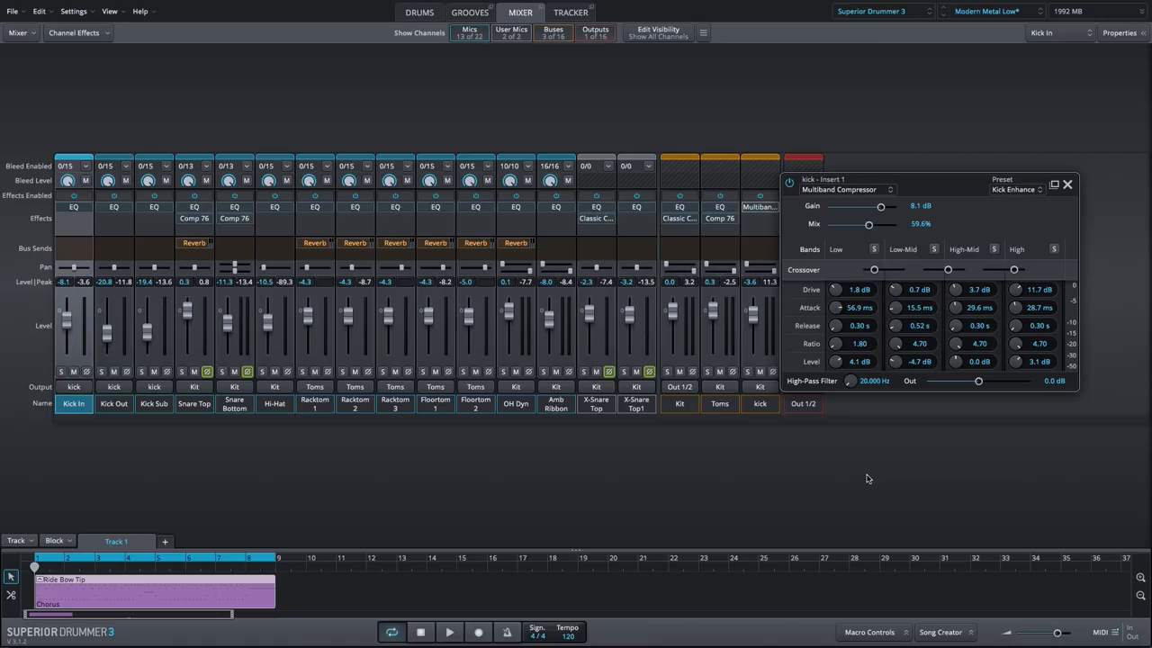
pyautogui.moveTo(869, 224); pyautogui.dragTo(838, 224)
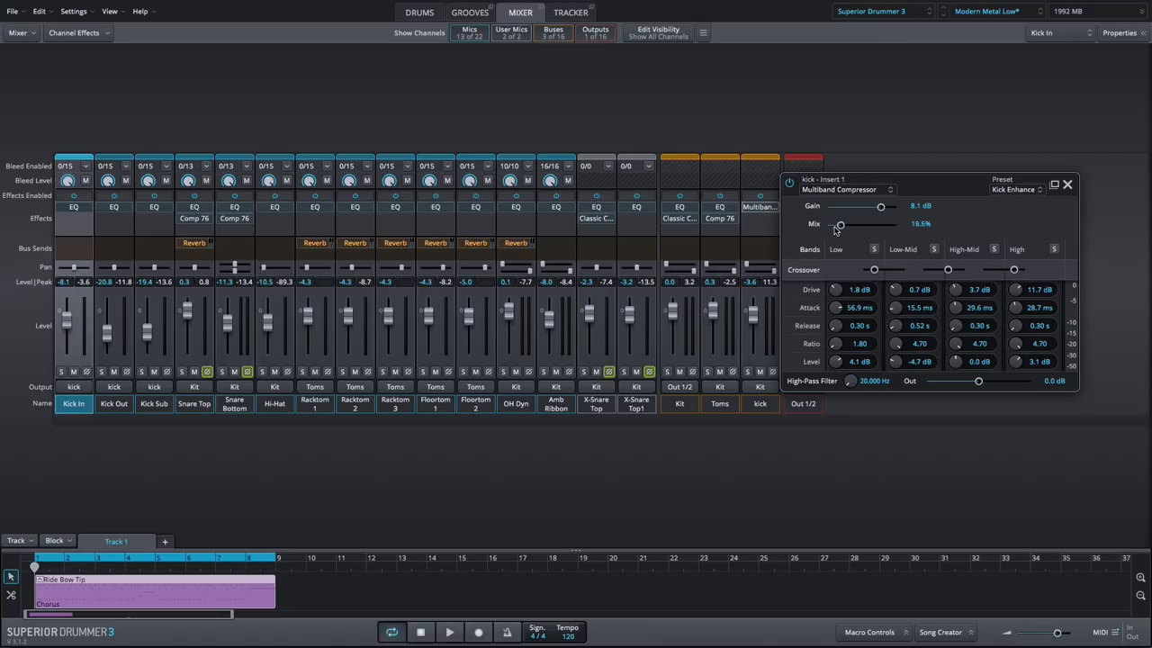
pyautogui.moveTo(839, 223); pyautogui.dragTo(892, 223)
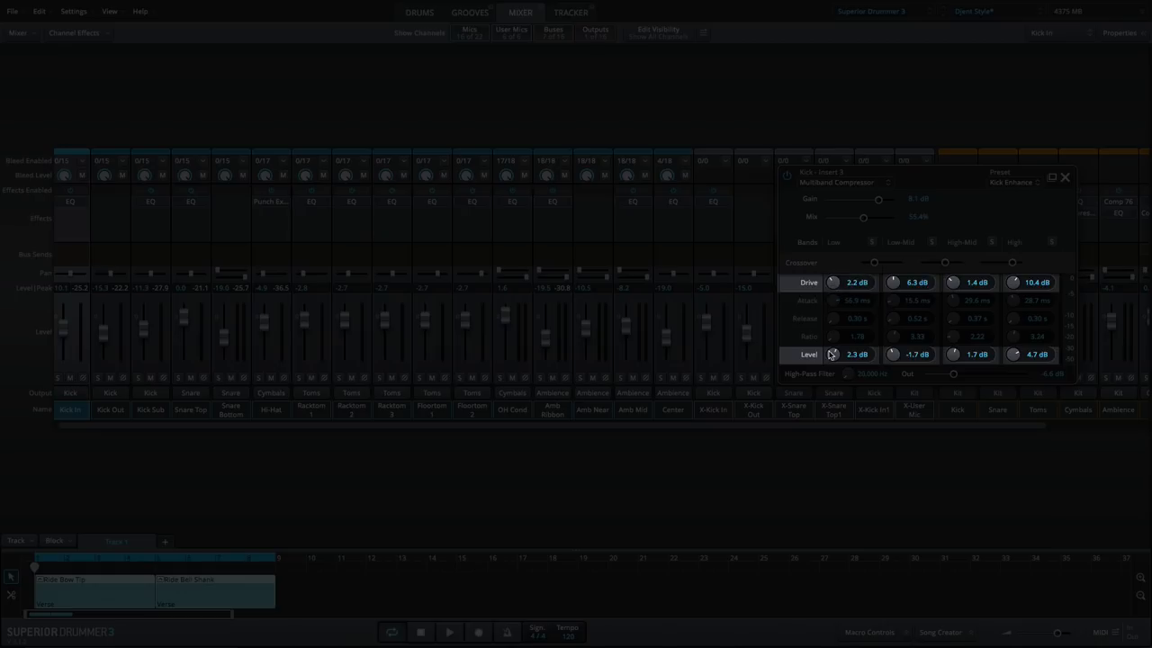
# Step: Set the low band level to 1.8 dB, input gain back to 8.0 dB, and high-pass to 29.575 Hz
pyautogui.moveTo(832, 354); pyautogui.dragTo(830, 360)
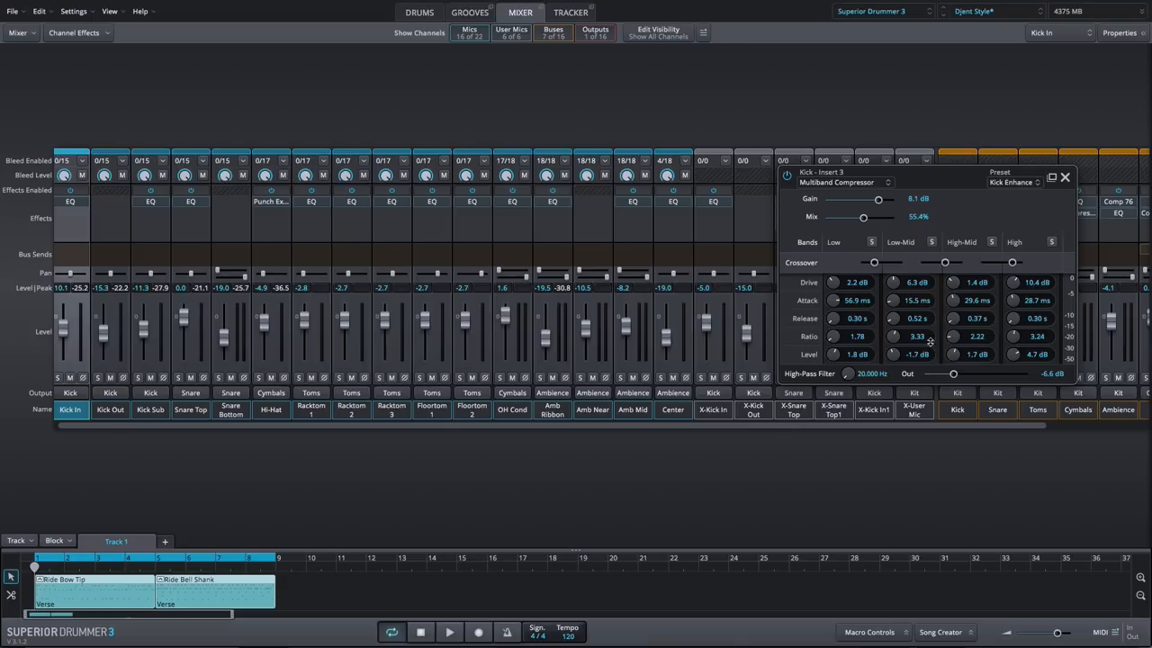
pyautogui.moveTo(877, 199); pyautogui.dragTo(860, 199)
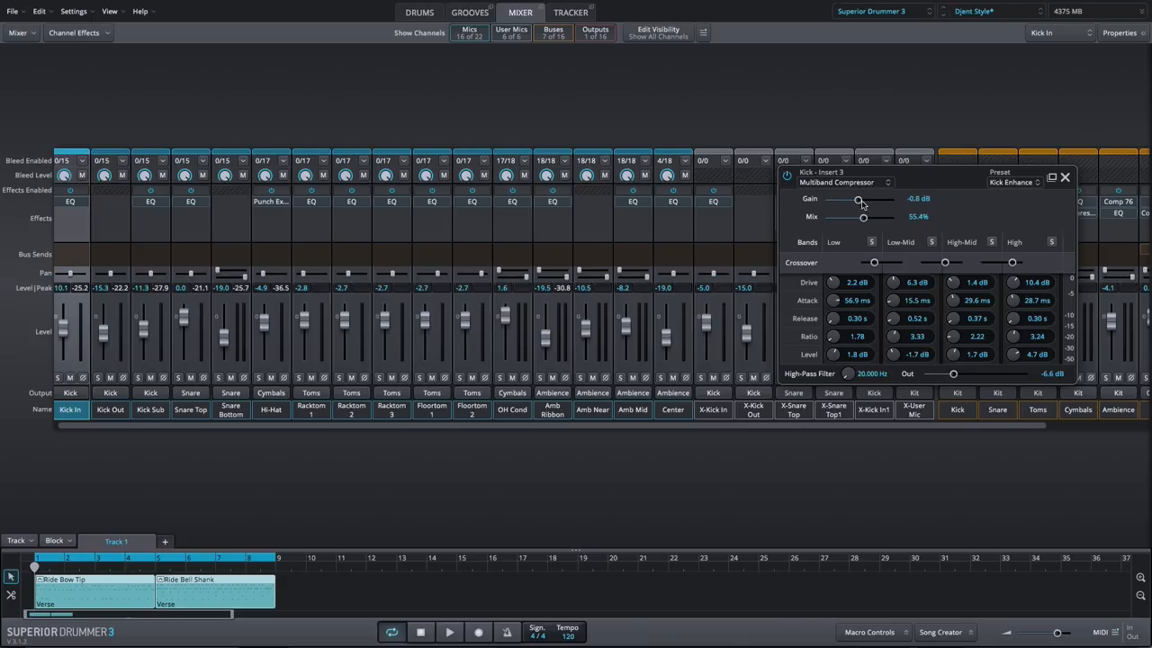
pyautogui.moveTo(859, 200); pyautogui.dragTo(877, 199)
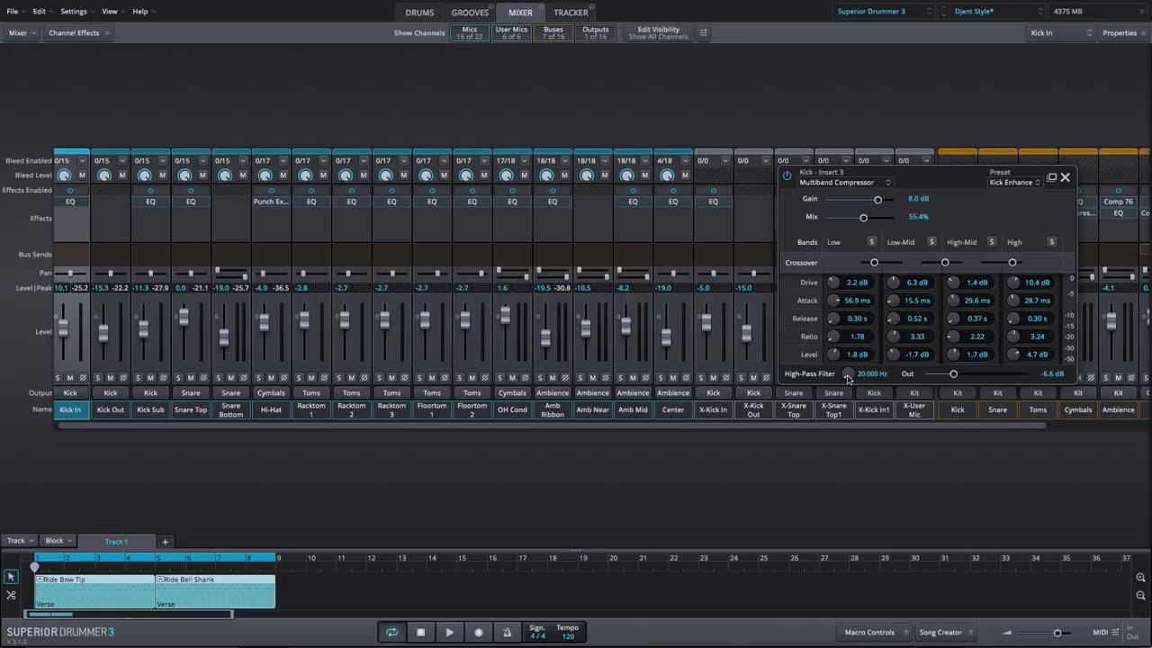
pyautogui.moveTo(848, 374); pyautogui.dragTo(857, 378)
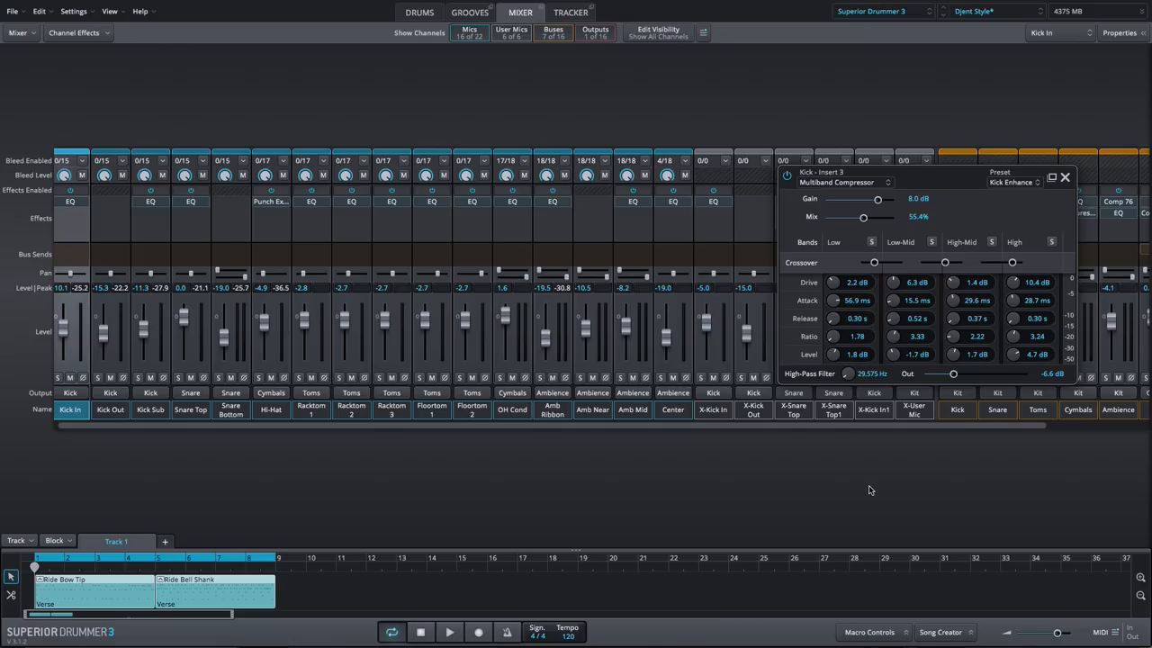
pyautogui.click(713, 409)
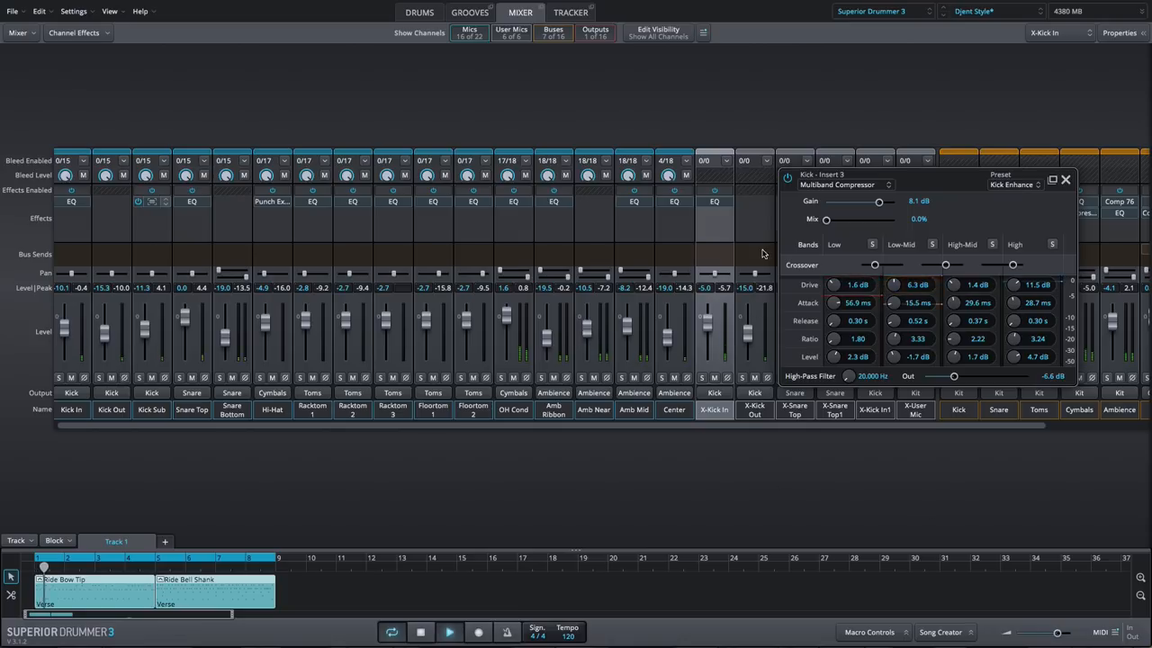
# Step: Raise the kick compressor Mix from 0% to 66.3%, then settle it at 51.4%
pyautogui.moveTo(826, 218); pyautogui.dragTo(871, 219)
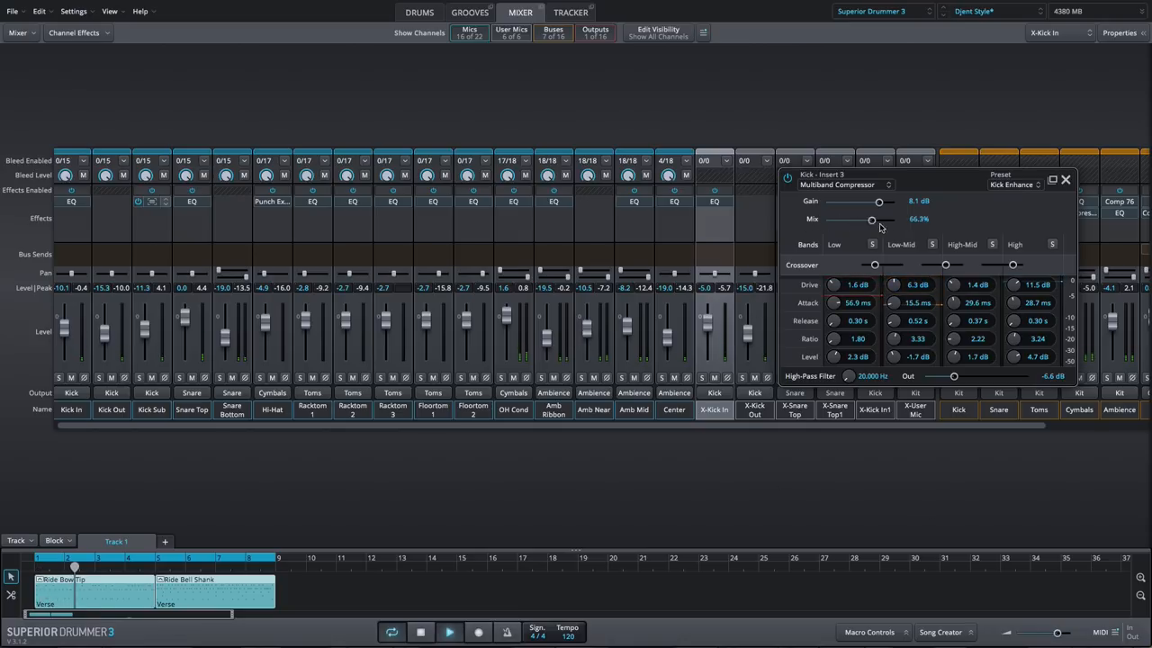
pyautogui.moveTo(872, 220); pyautogui.dragTo(894, 220)
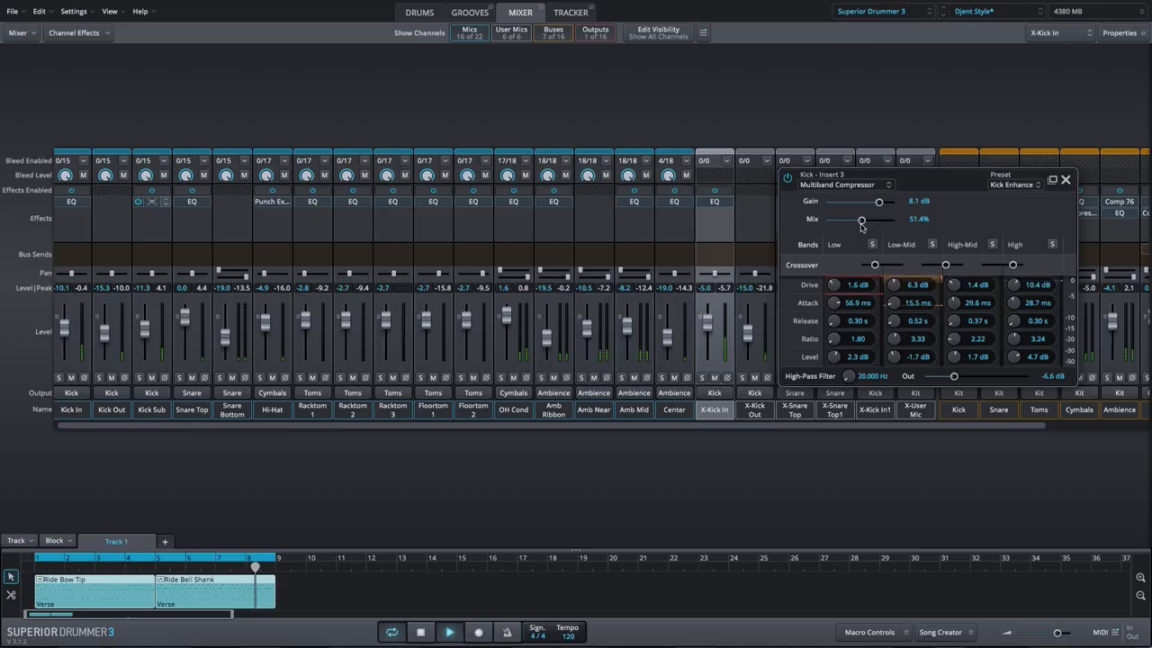
pyautogui.moveTo(862, 219); pyautogui.dragTo(865, 219)
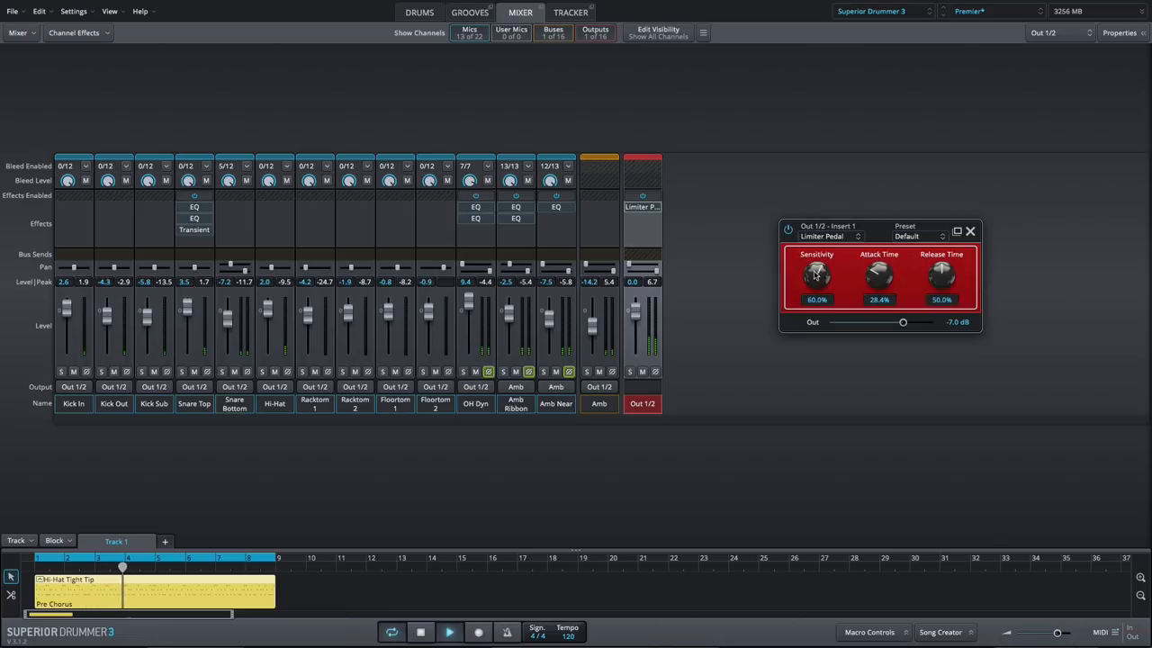
# Step: Sweep the Out 1/2 Limiter Pedal sensitivity to 24.5% and 100%, then rest it at 60%
pyautogui.moveTo(816, 275); pyautogui.dragTo(799, 288)
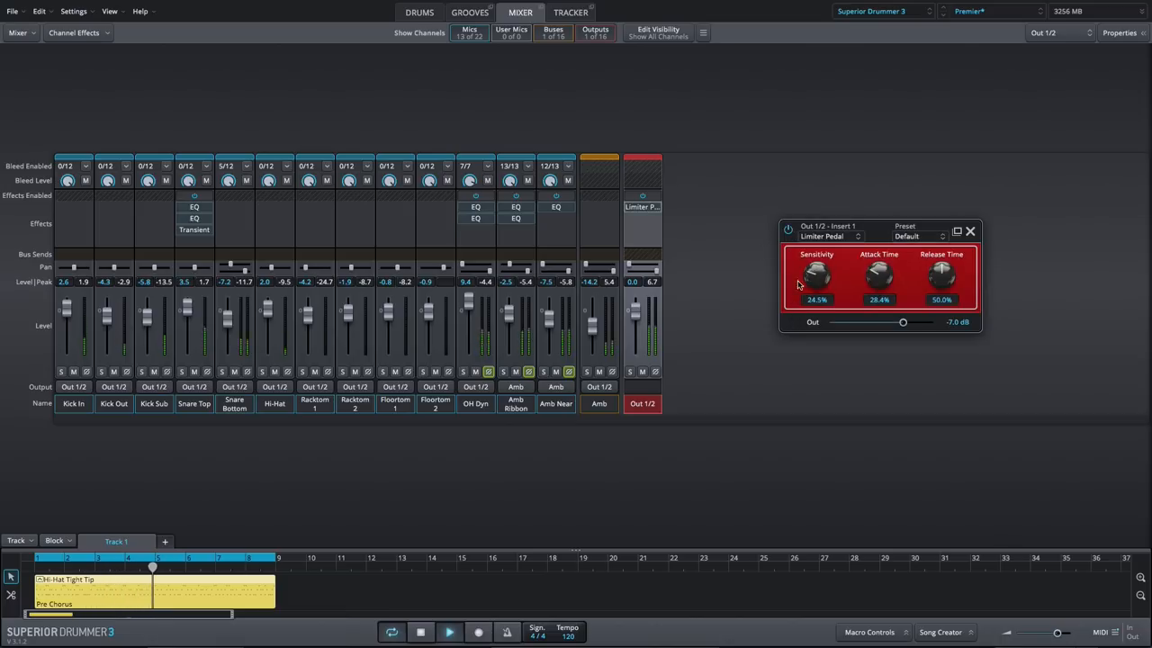
pyautogui.moveTo(814, 274); pyautogui.dragTo(815, 234)
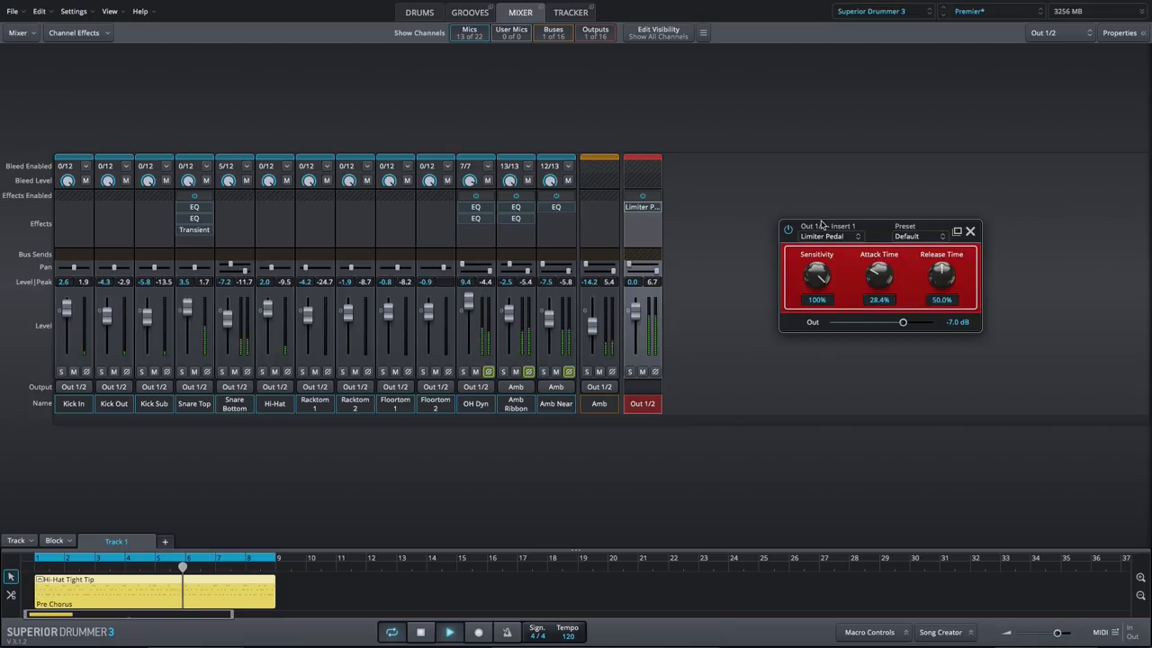
pyautogui.moveTo(817, 274); pyautogui.dragTo(817, 288)
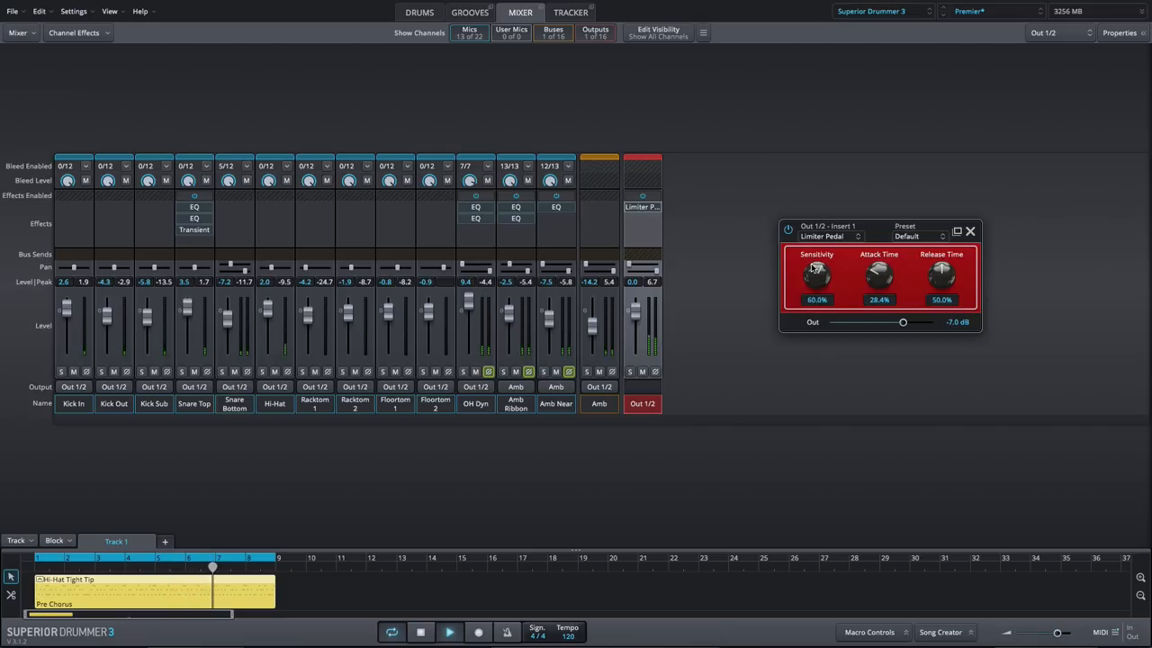